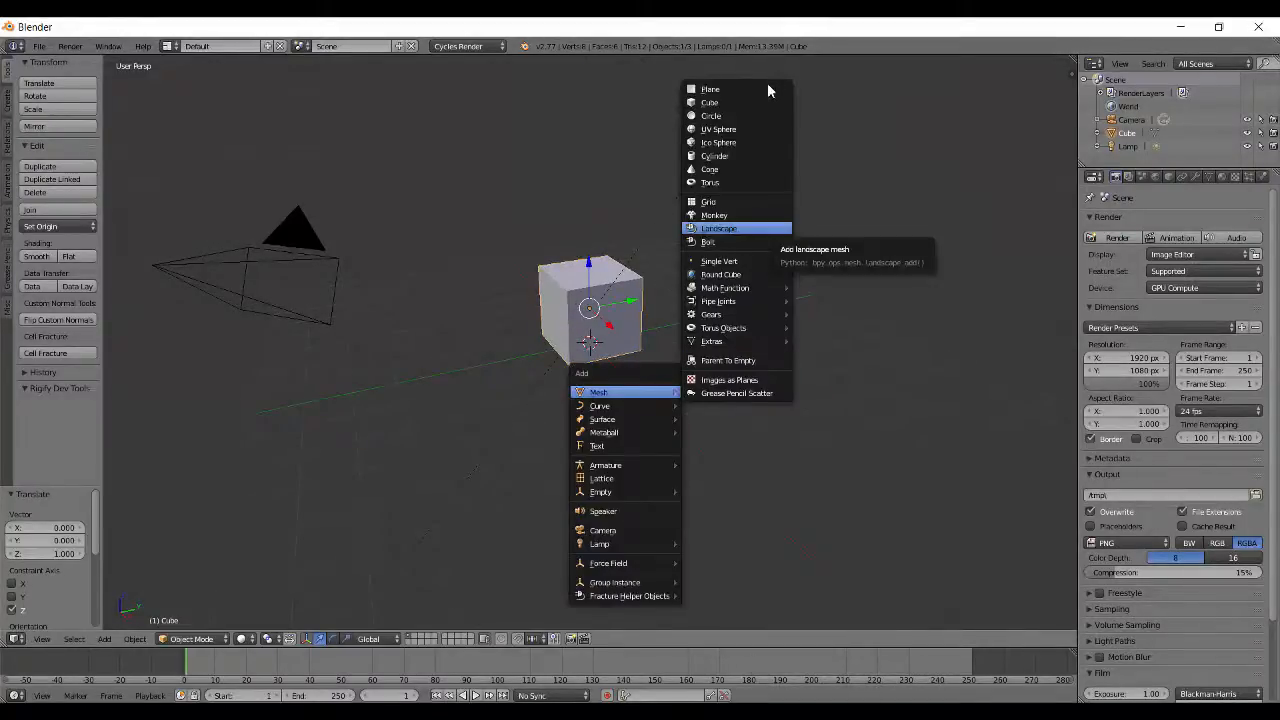
Add a large ground plane beneath the cube and a slim cylinder inside it.
left_click(710, 88)
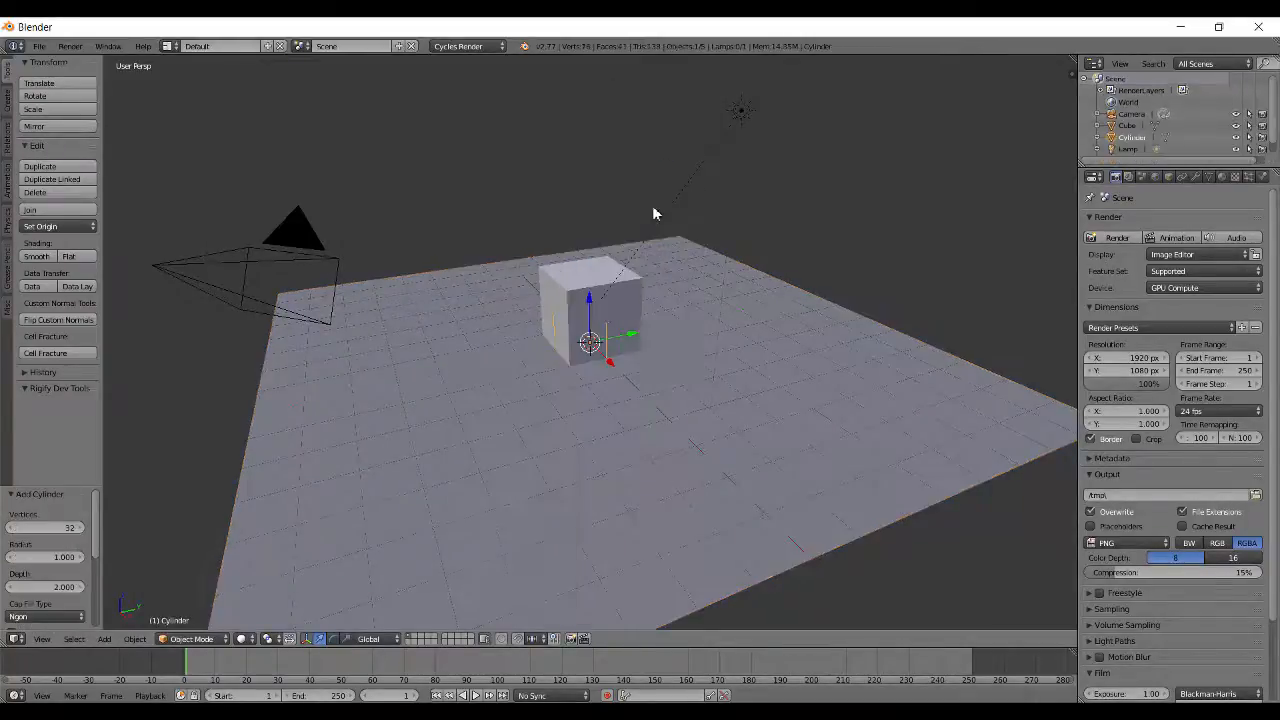
key("KP_1")
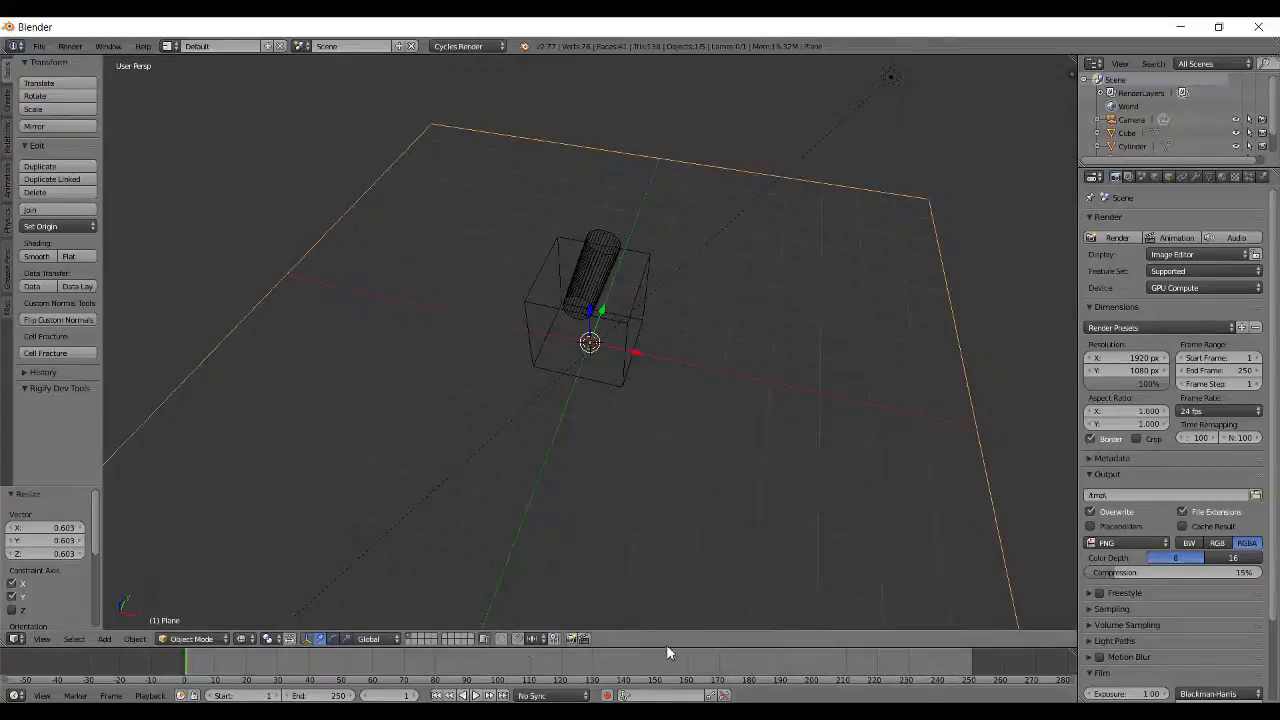
Turn the lower area into a node editor and swap the cube's Diffuse BSDF for a Refraction shader.
left_click(24, 352)
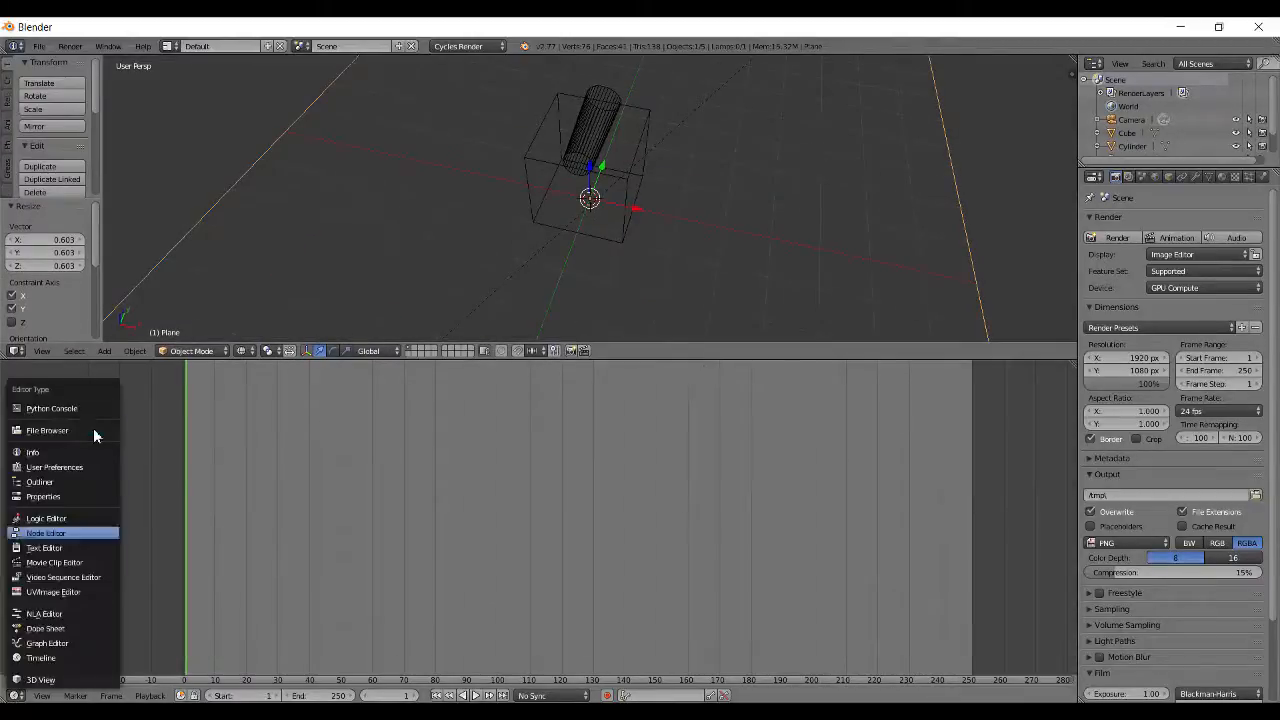
left_click(44, 532)
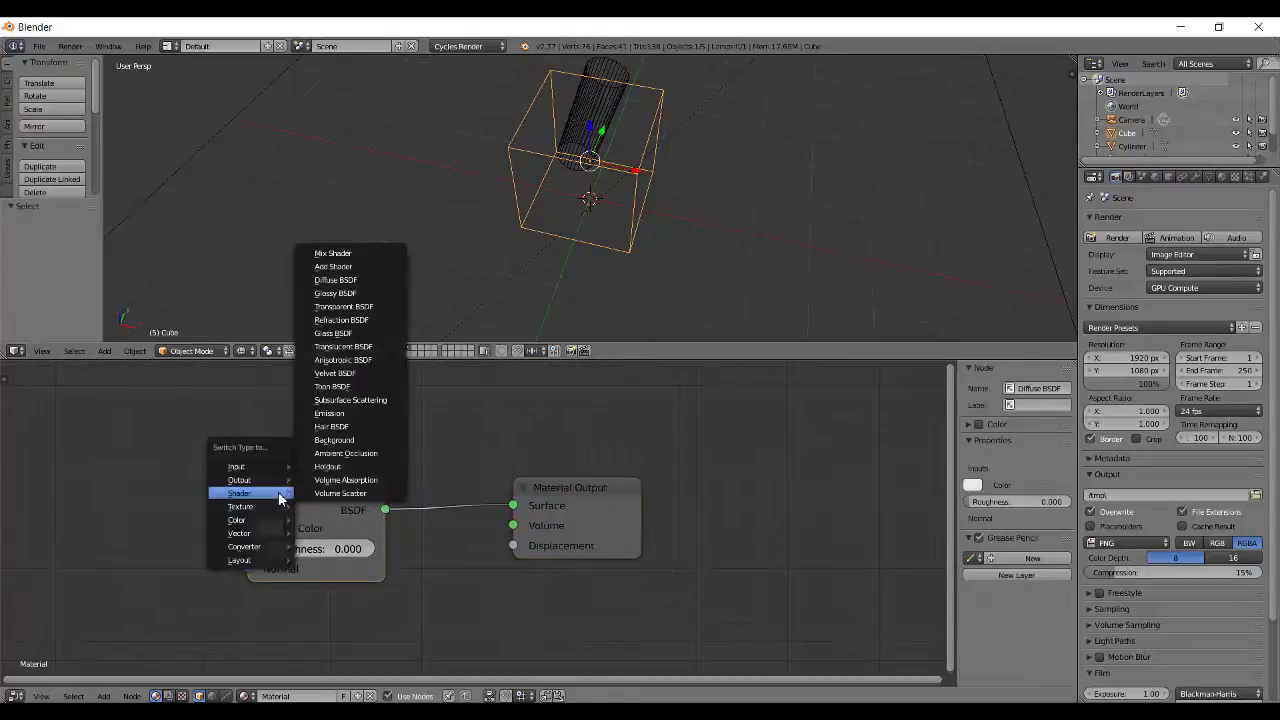
left_click(340, 320)
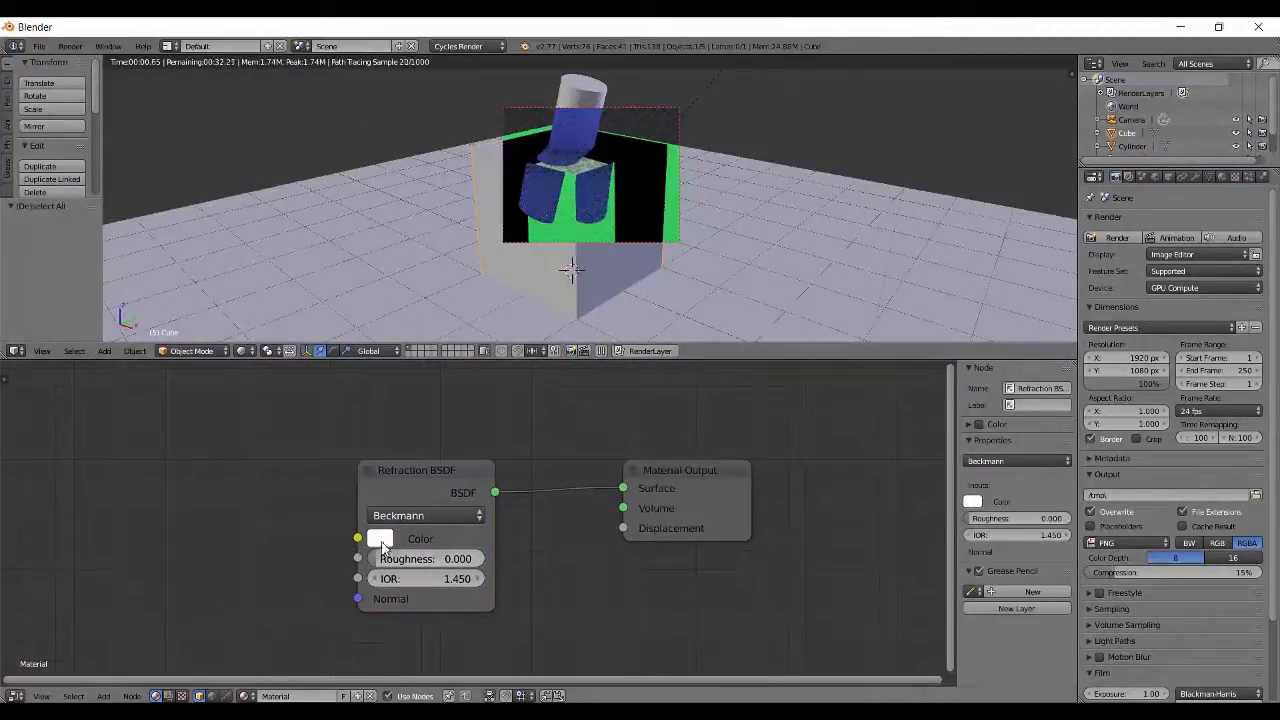
Tint the Refraction BSDF colour green, then set it back to white.
left_click(380, 540)
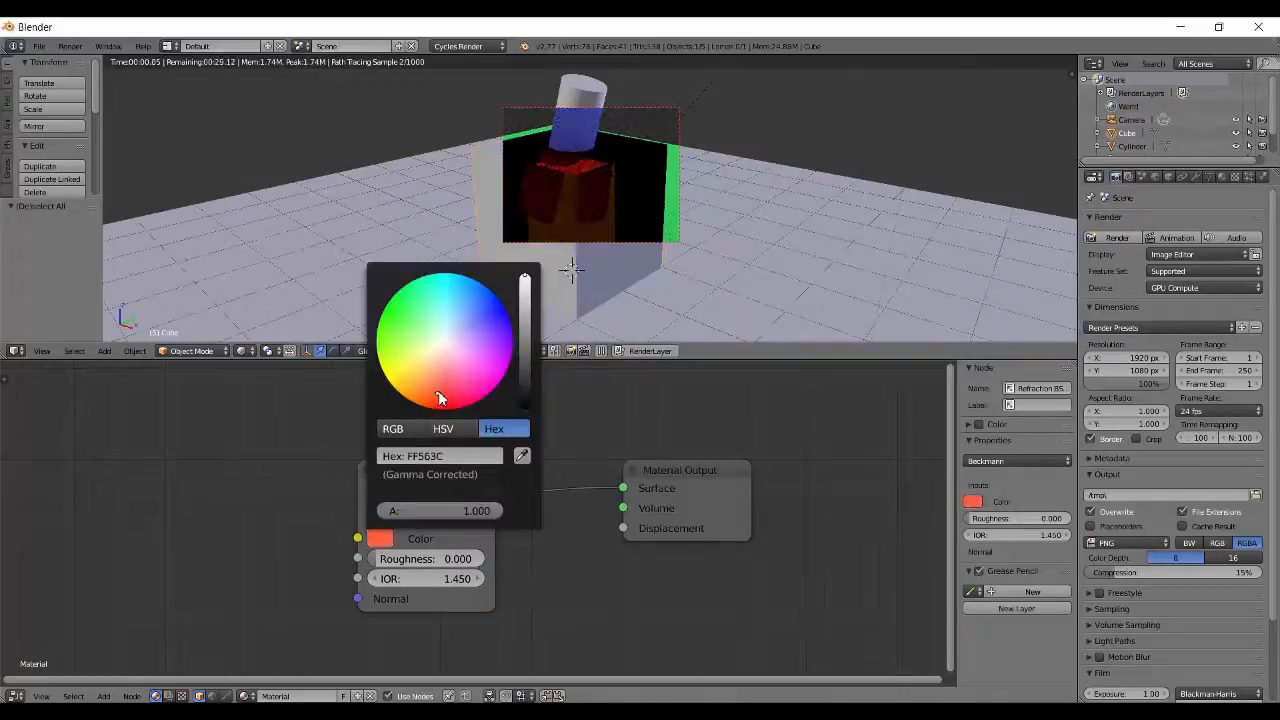
left_click(420, 332)
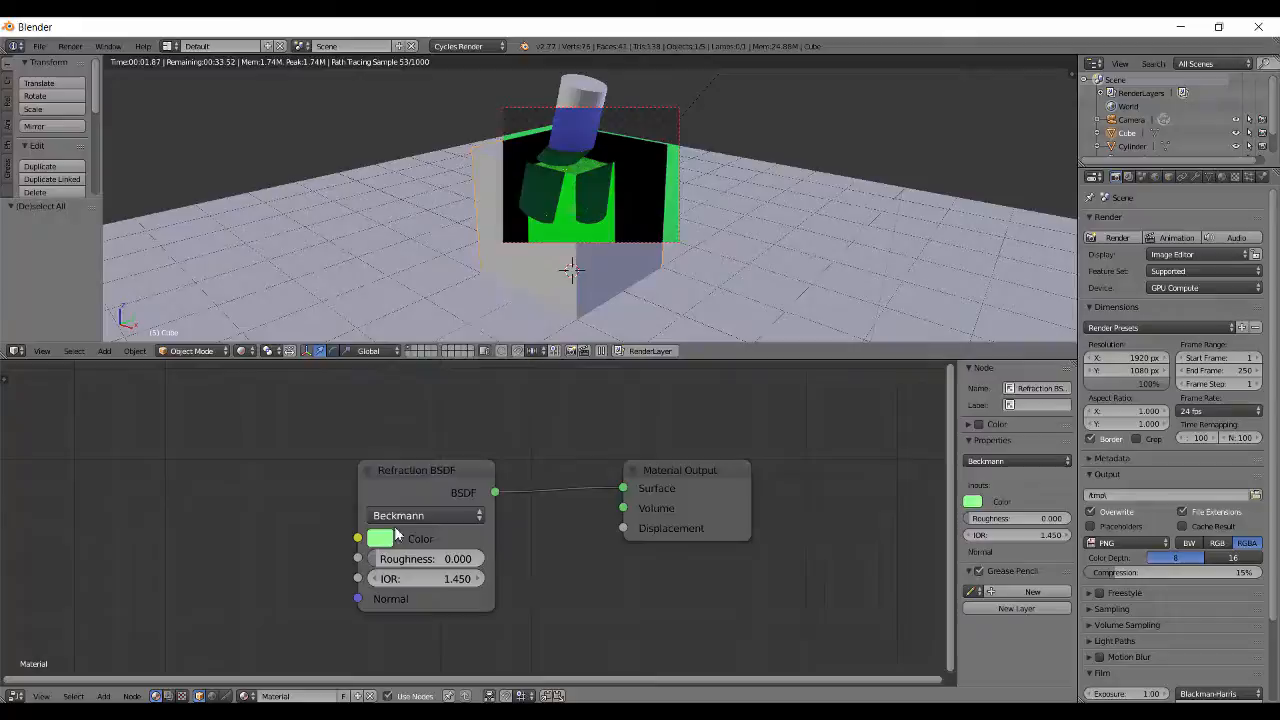
left_click(382, 538)
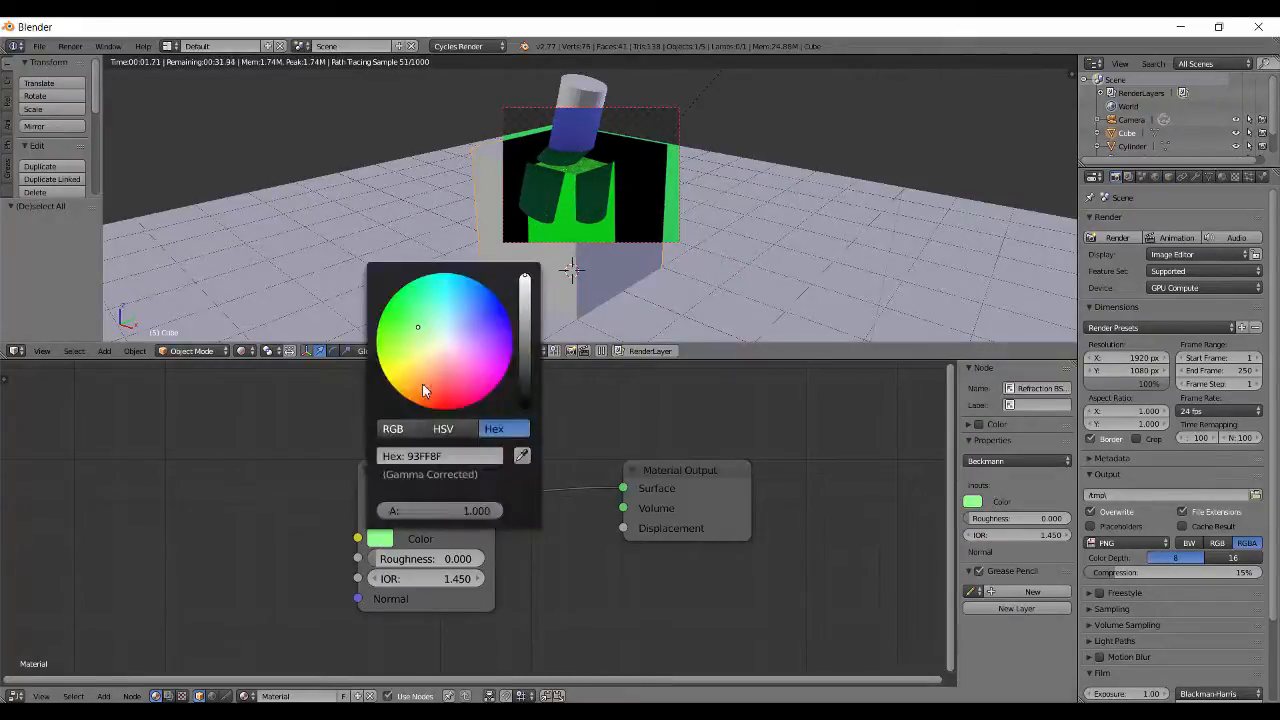
left_click(440, 456)
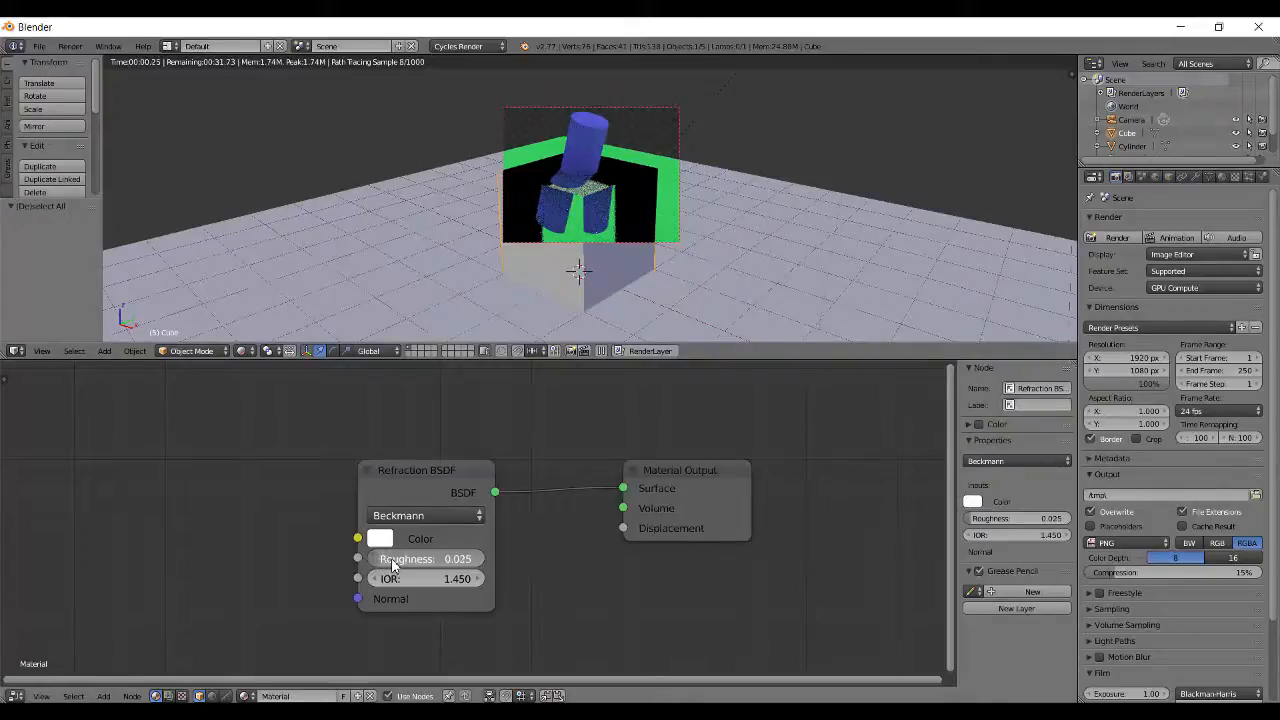
Raise the refraction roughness to about 0.6 for a frosted look, then return it to 0.
left_click_drag(396, 558, 430, 558)
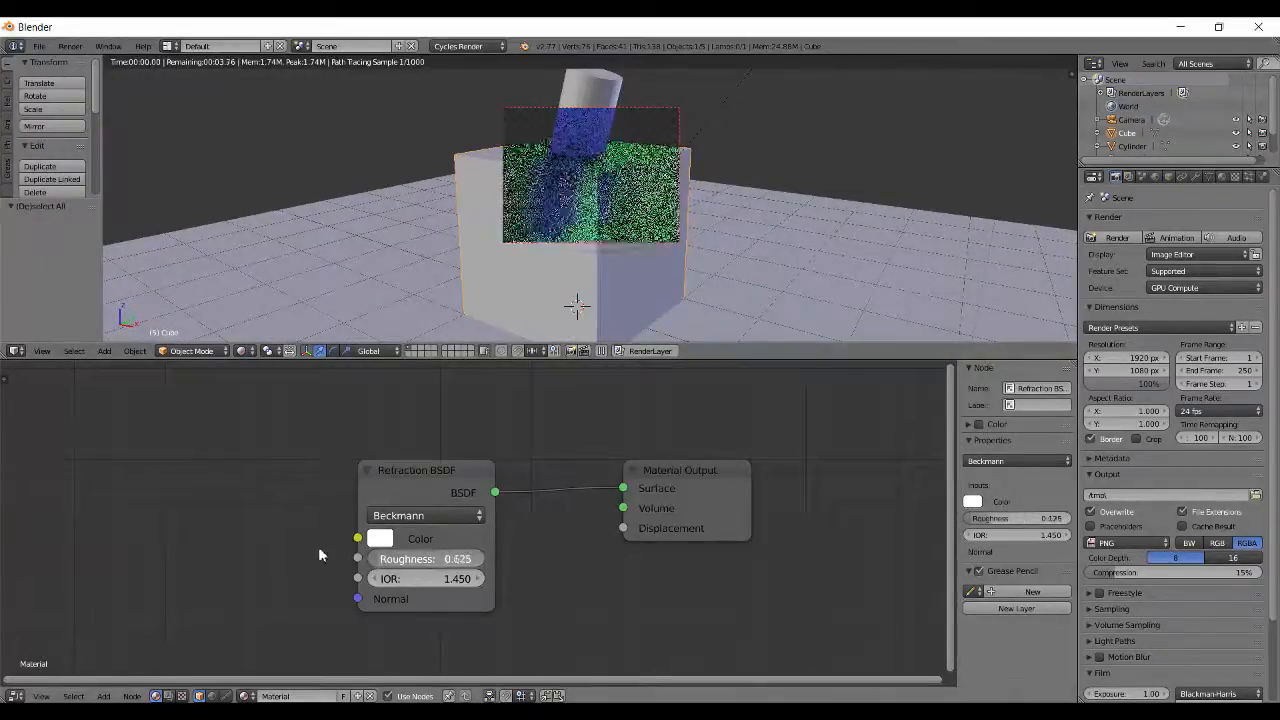
left_click_drag(456, 558, 370, 558)
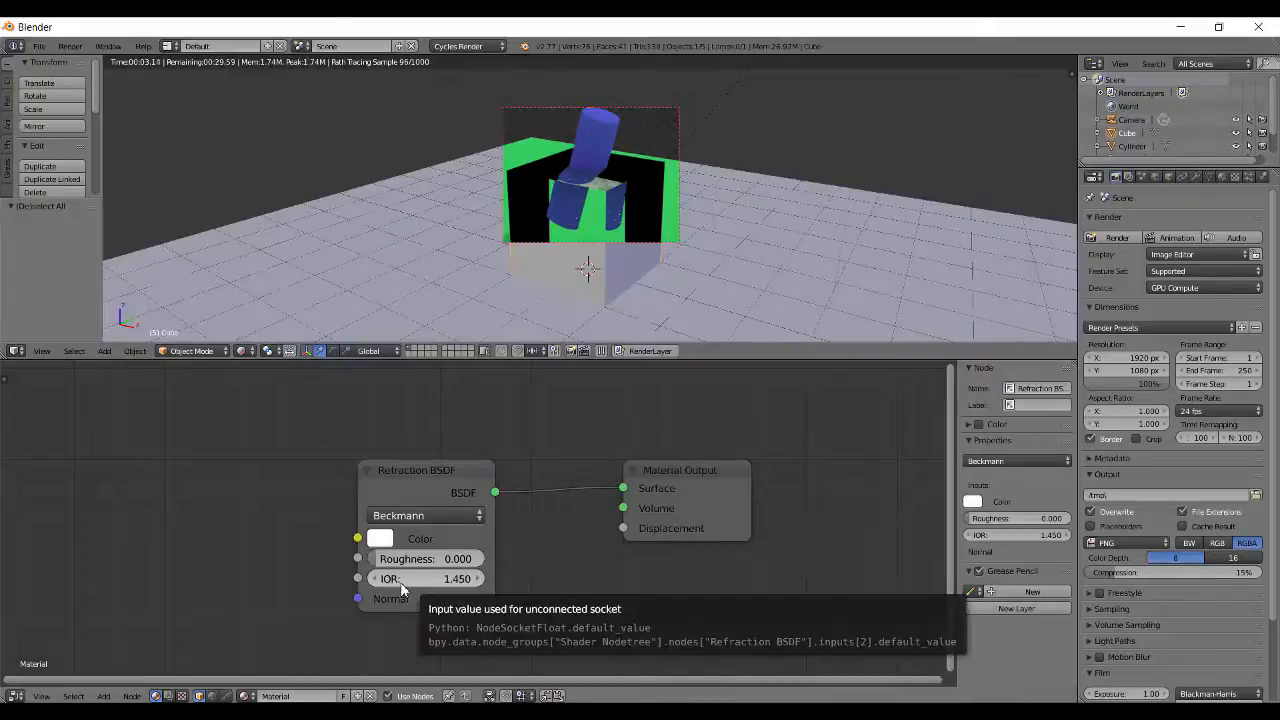
mouse_move(424, 588)
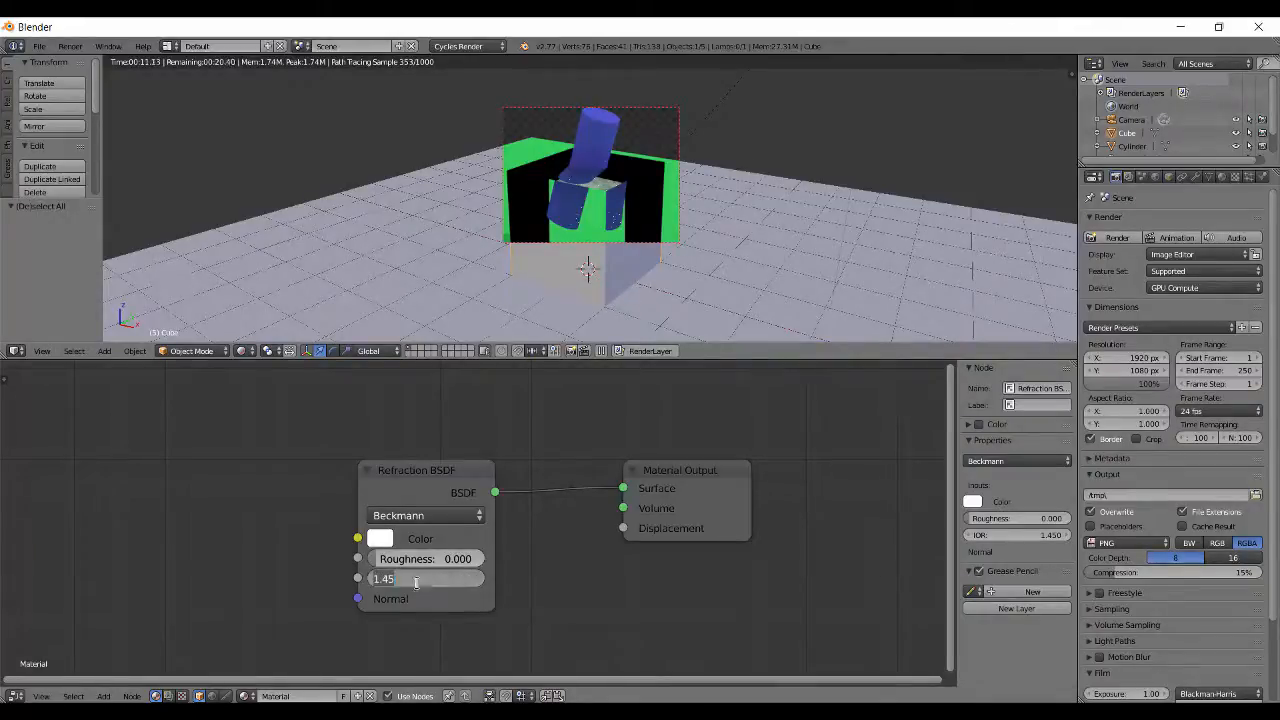
Set the Refraction BSDF IOR to 1.0 so the cylinder shows through unbent.
type("1.000")
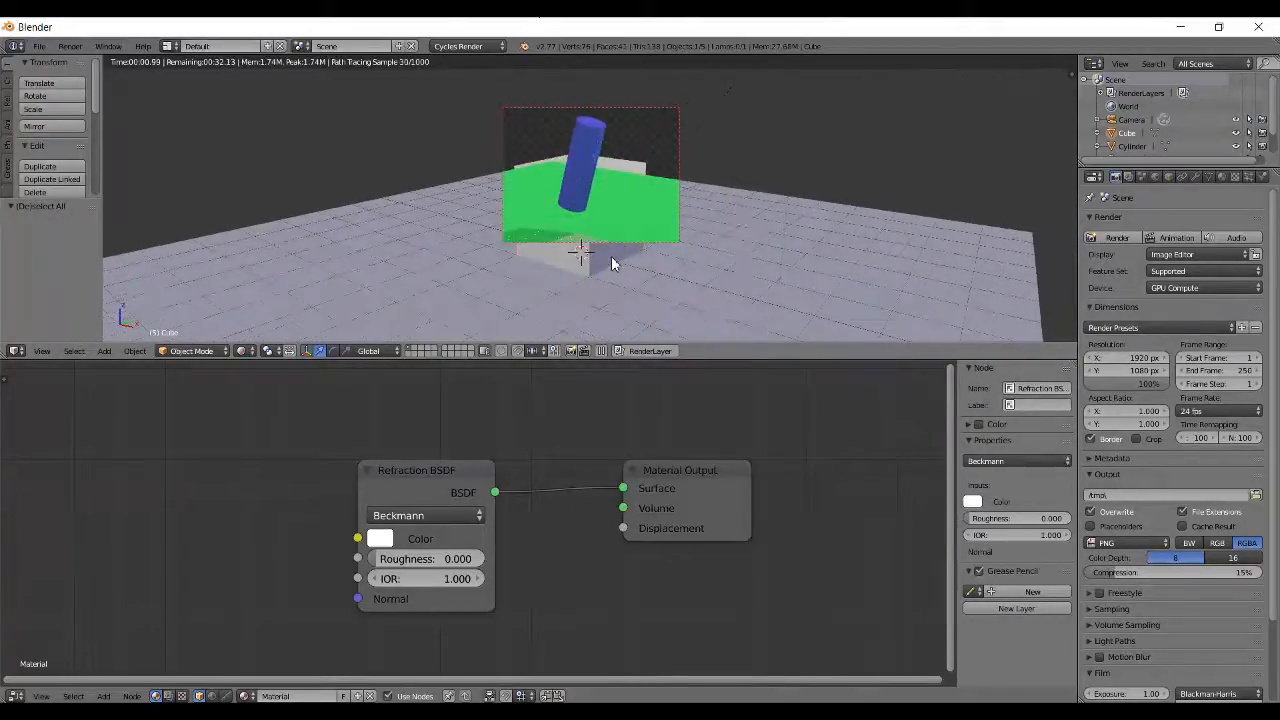
Try IOR values of 0.7 and 0.9, then restore the IOR to 1.45.
left_click(424, 578)
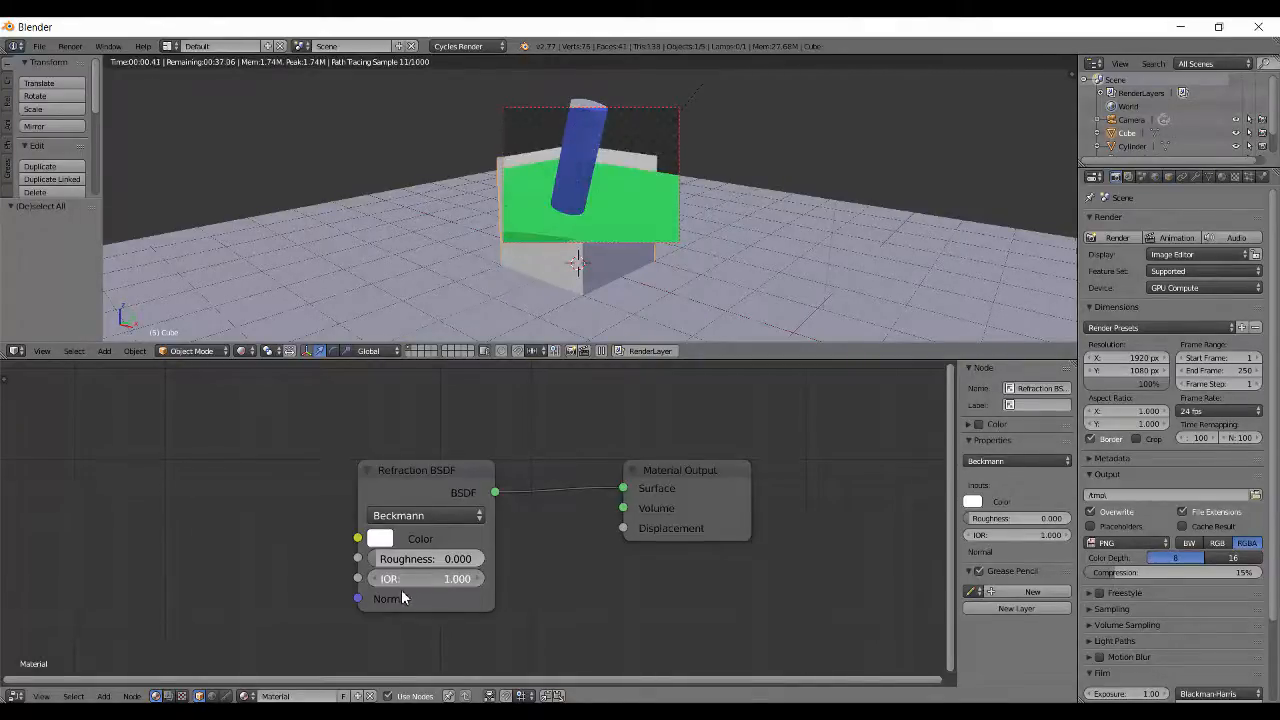
left_click_drag(440, 578, 420, 578)
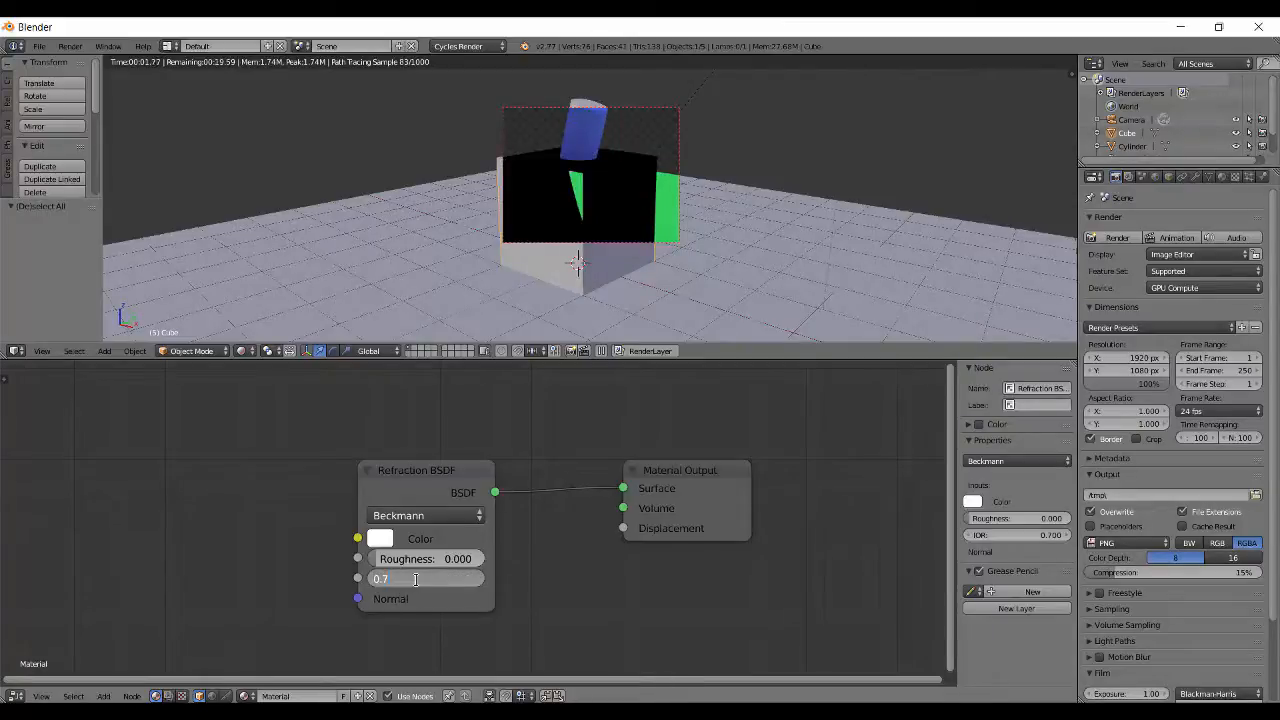
type("0.900")
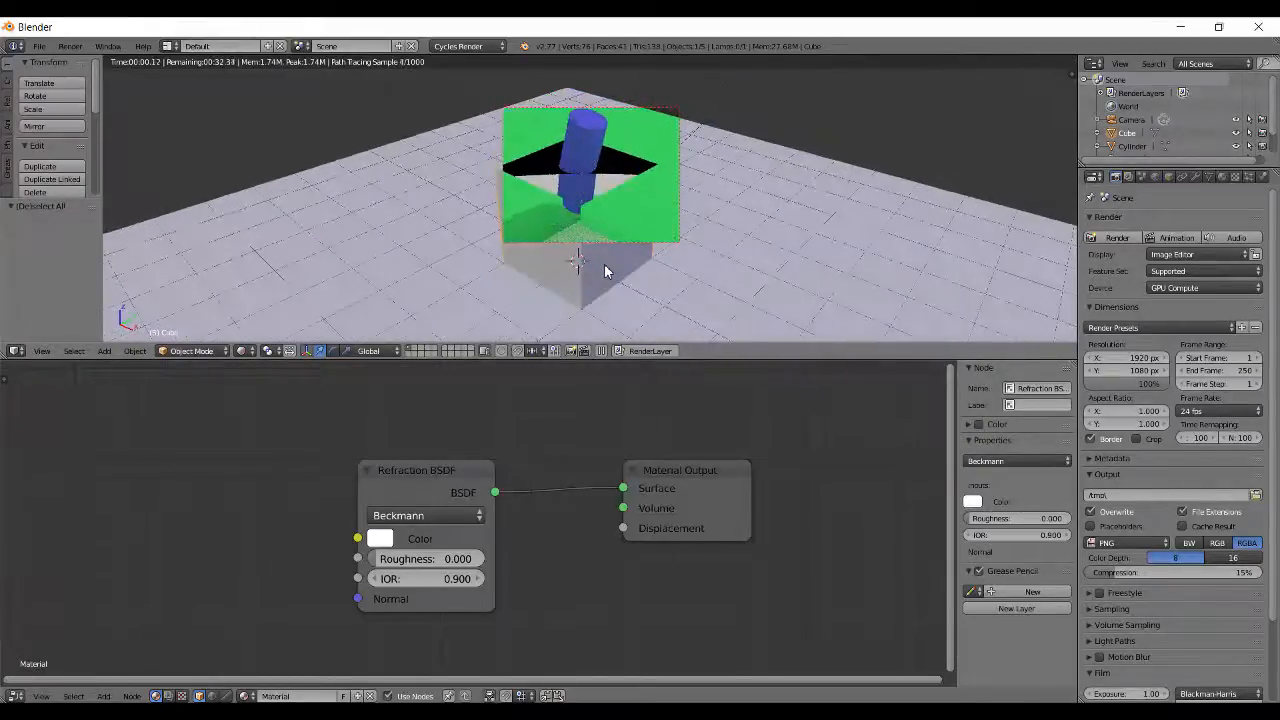
left_click(430, 578)
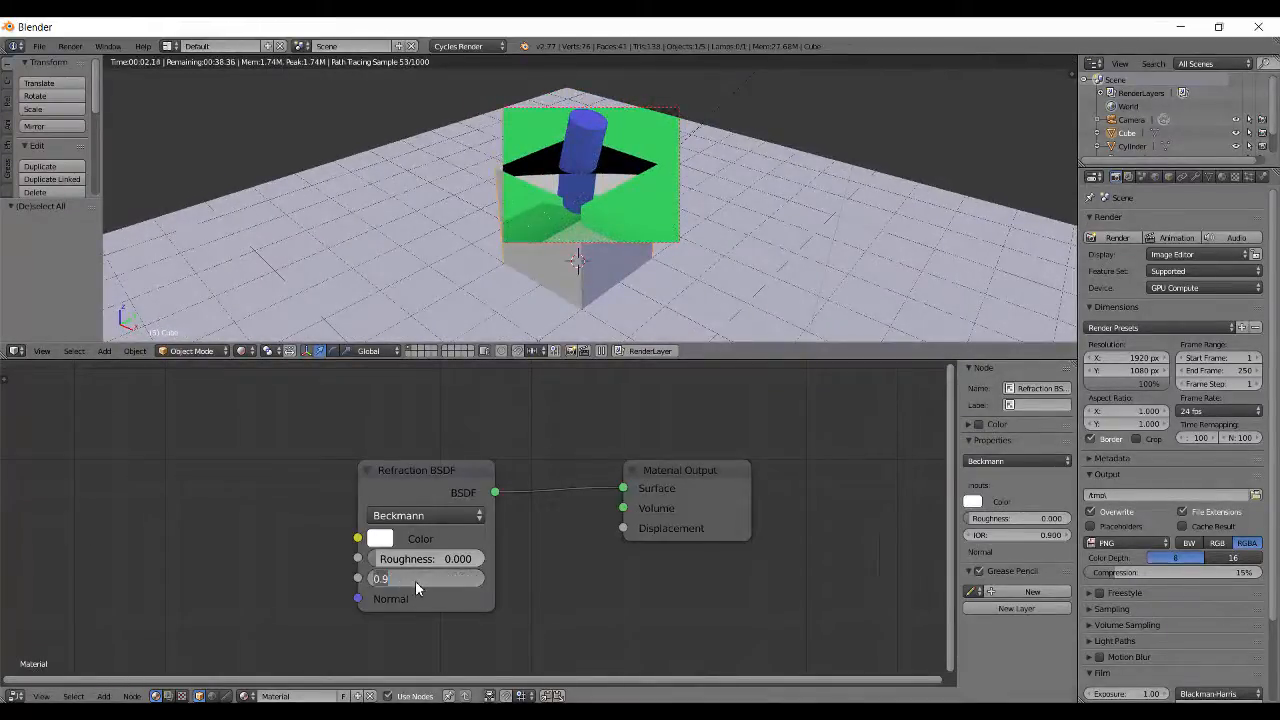
type("1.450")
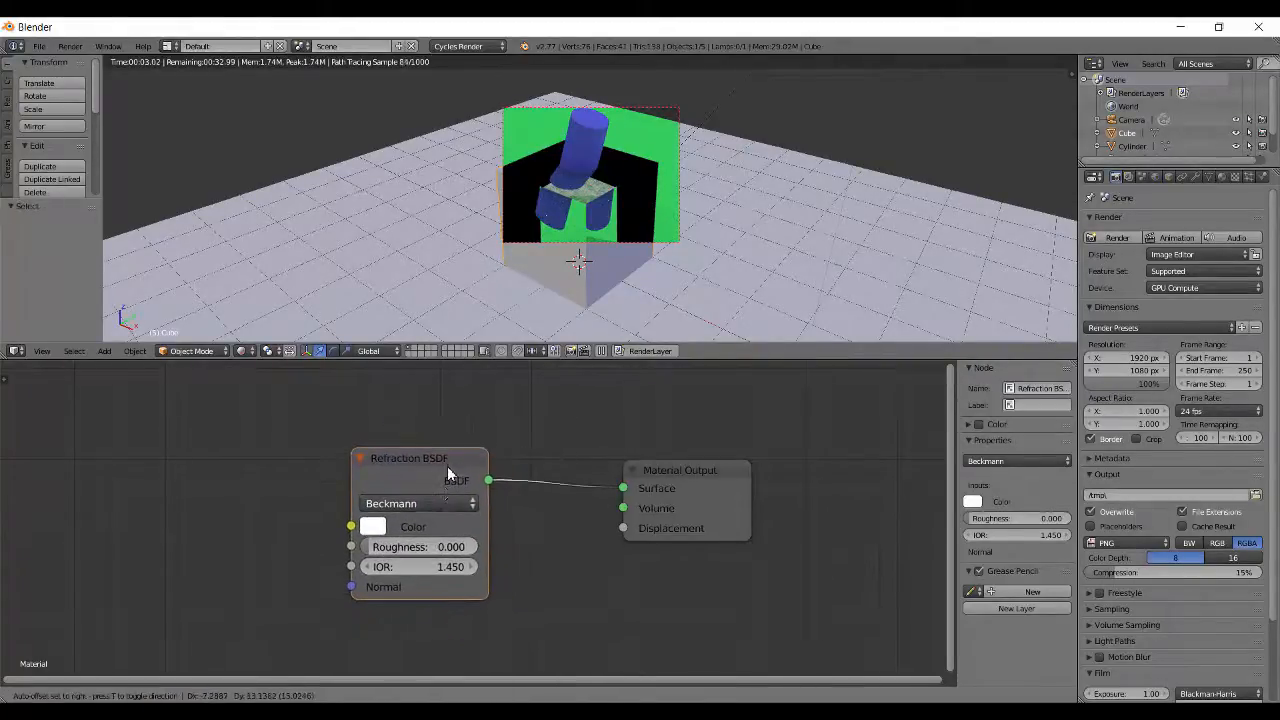
Try the Beckmann and Sharp distributions, nudging roughness slightly.
left_click(418, 504)
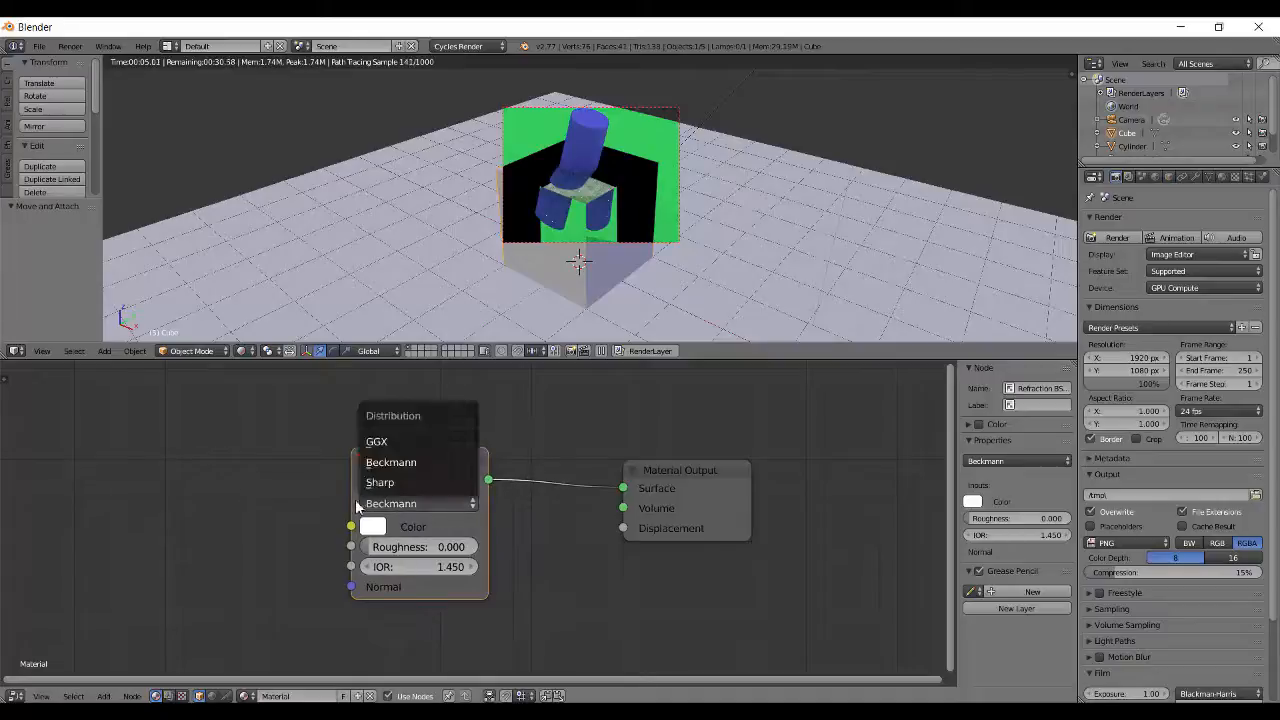
mouse_move(420, 460)
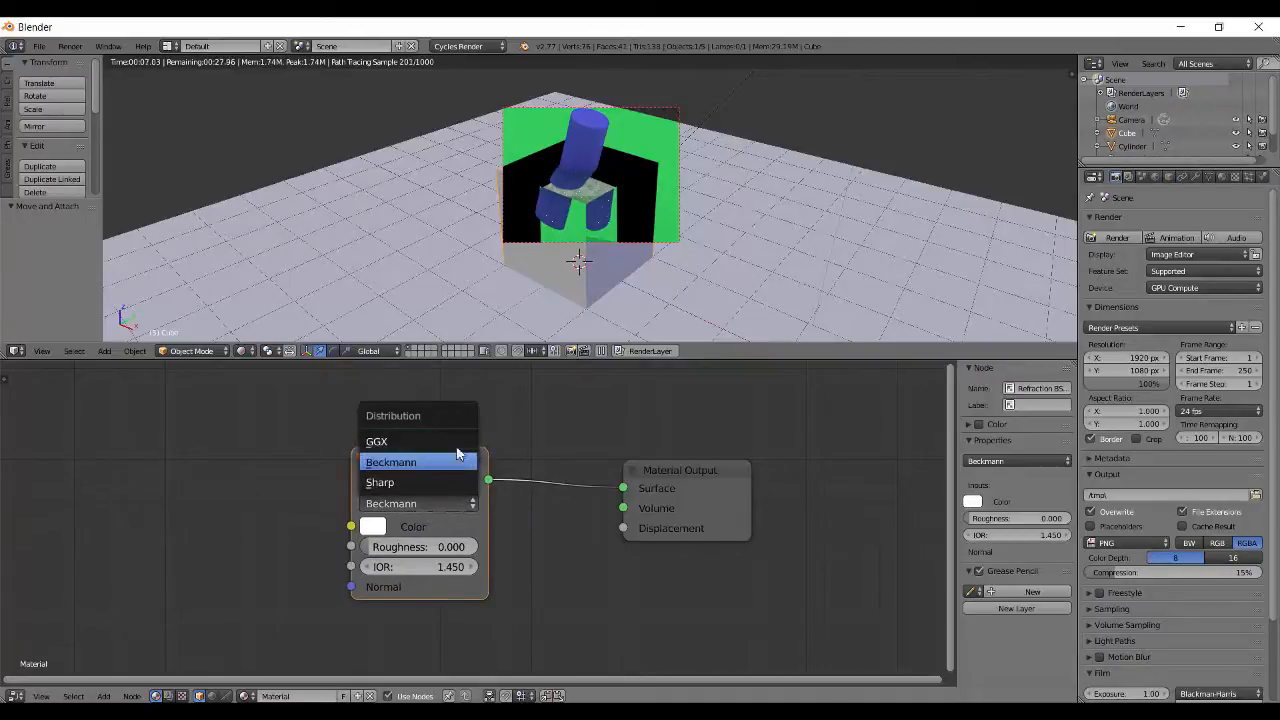
mouse_move(380, 482)
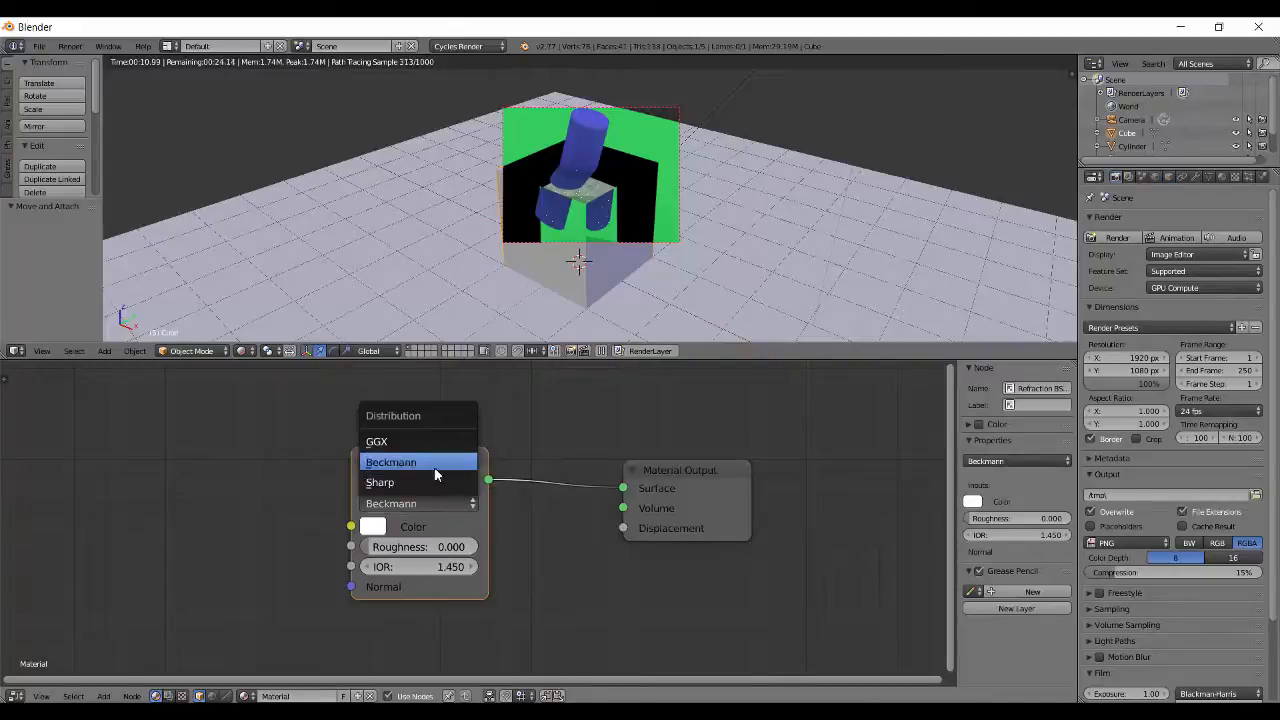
left_click(390, 460)
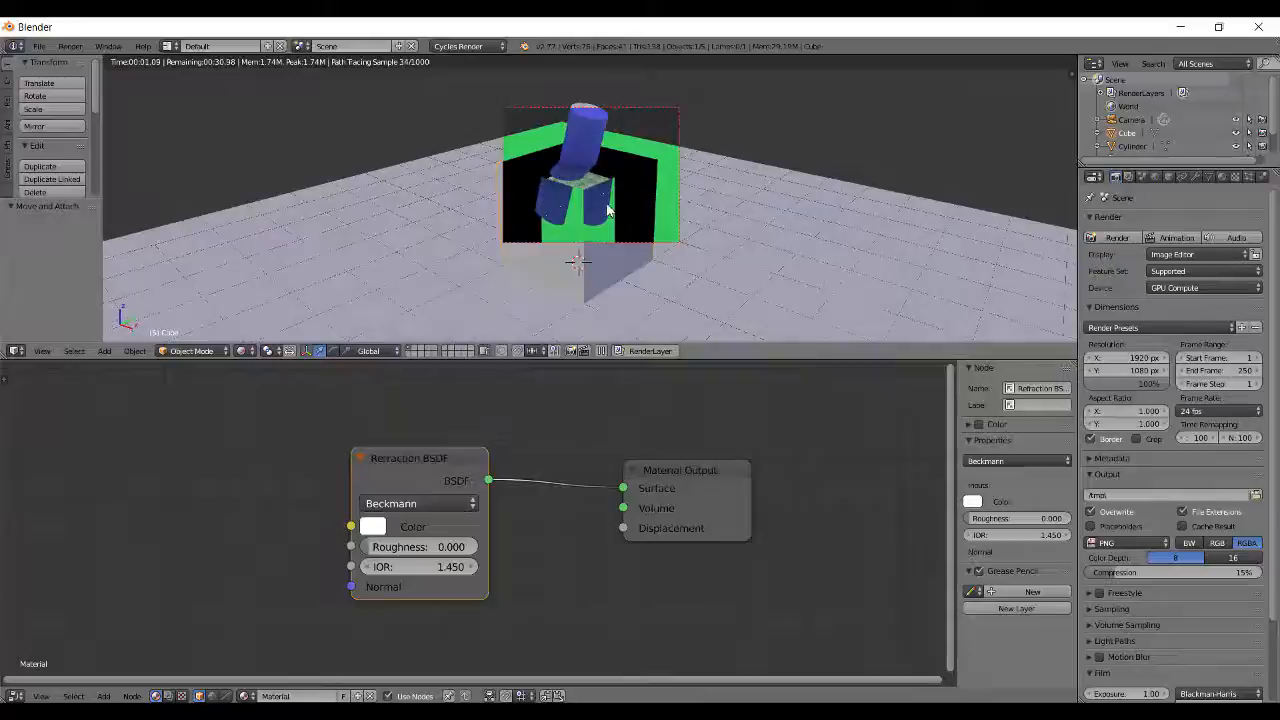
left_click(416, 504)
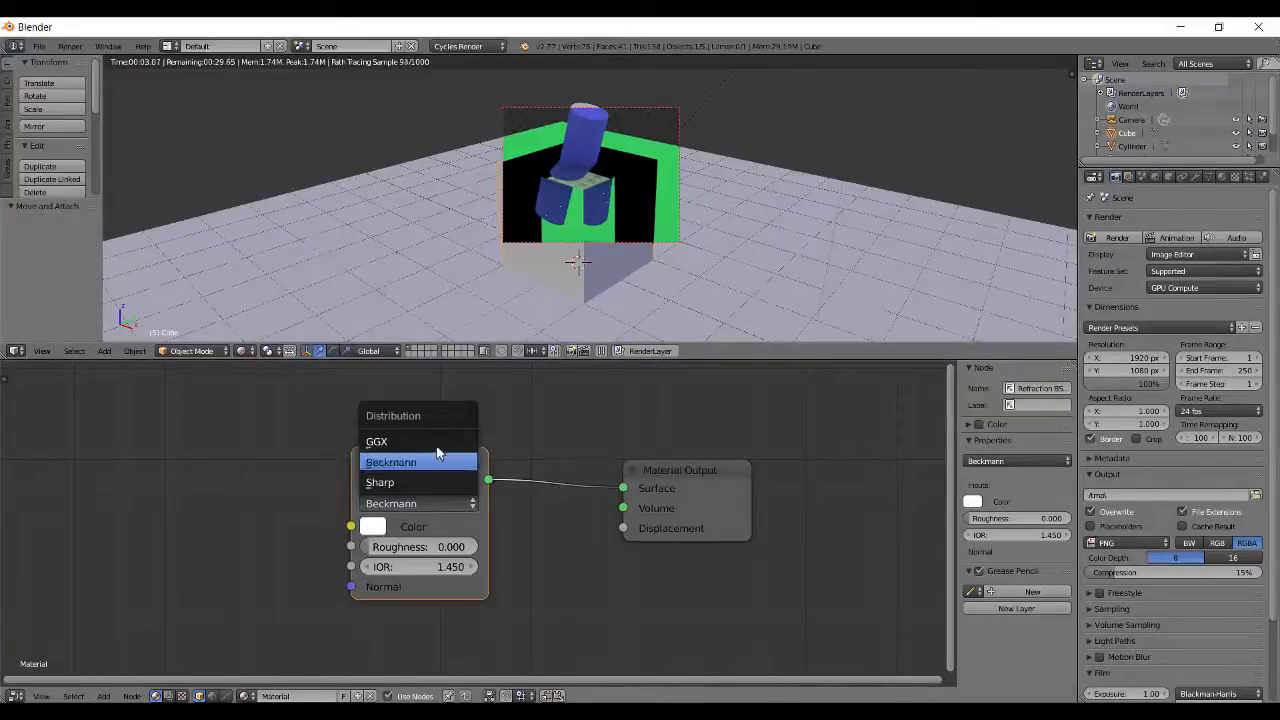
left_click(380, 482)
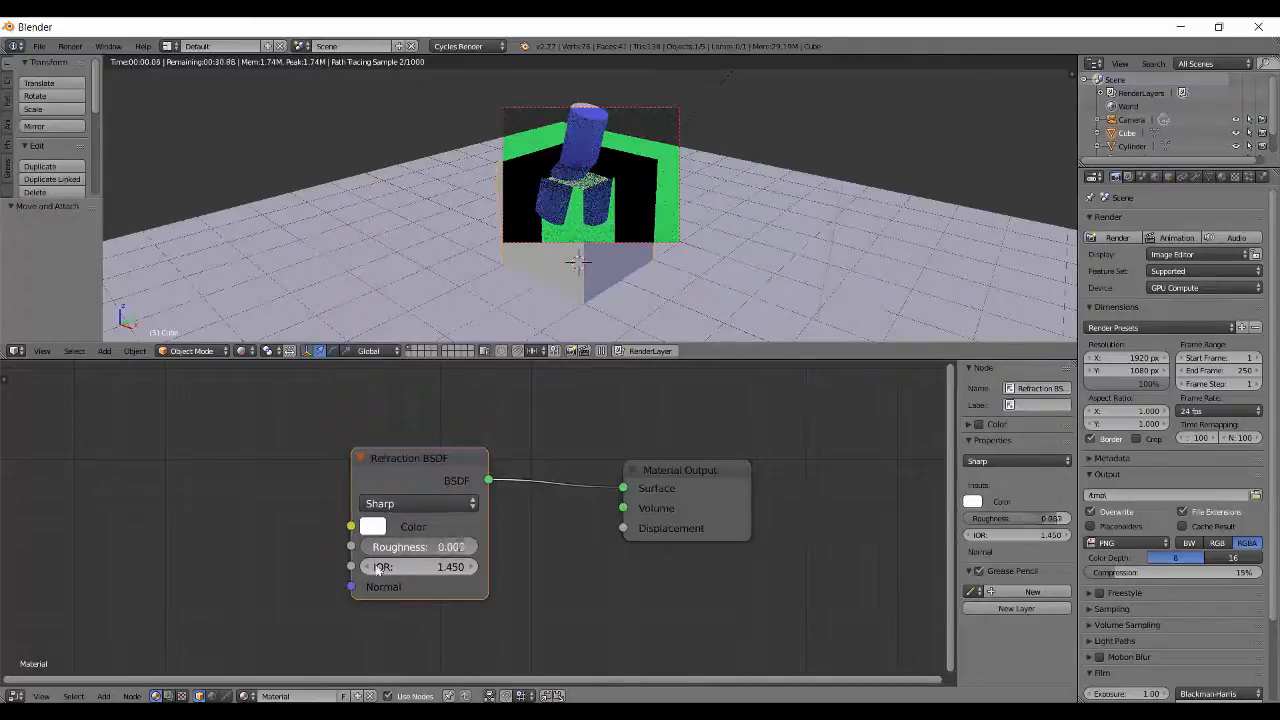
left_click_drag(420, 548, 424, 548)
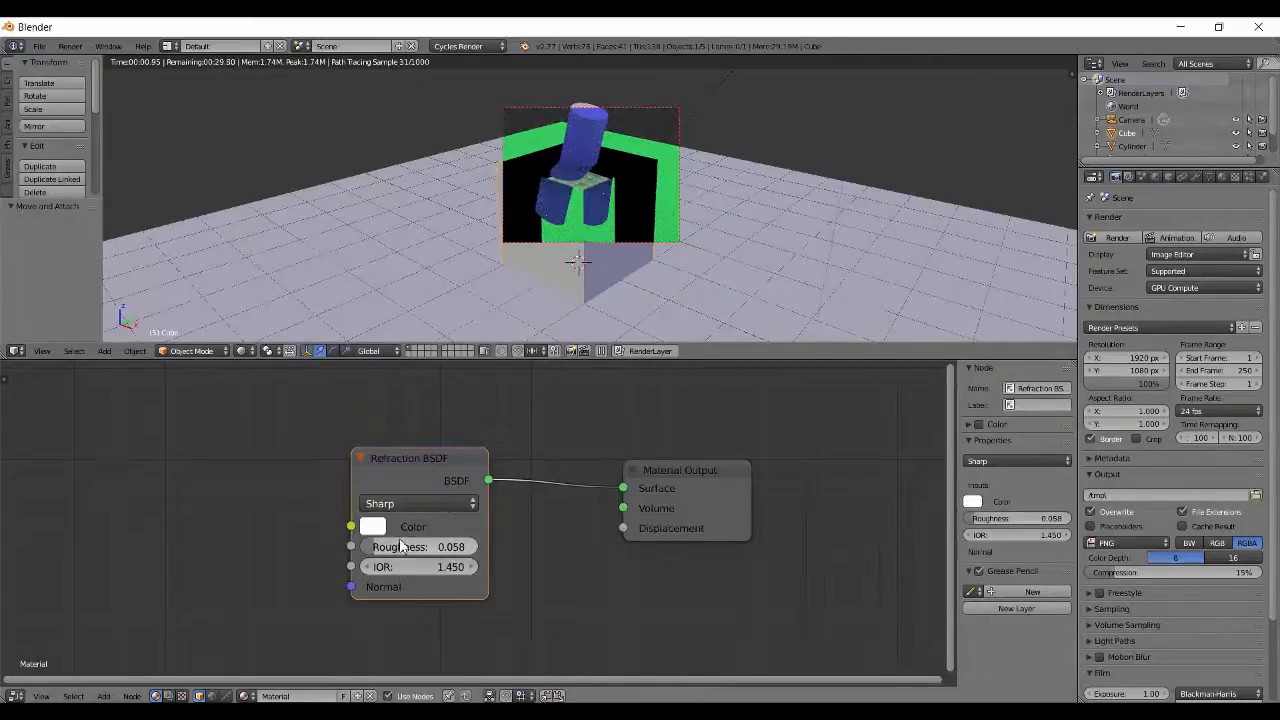
Switch back through Beckmann and settle on GGX with roughness 0.
left_click(418, 504)
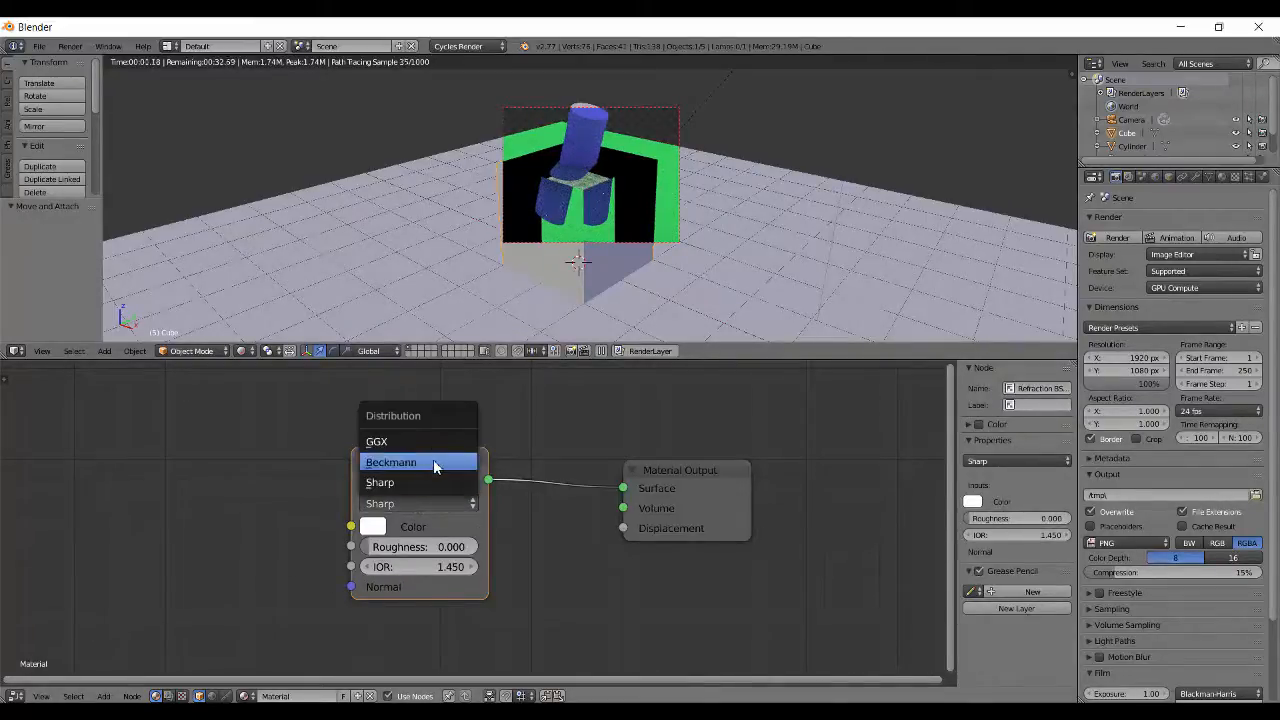
left_click(392, 462)
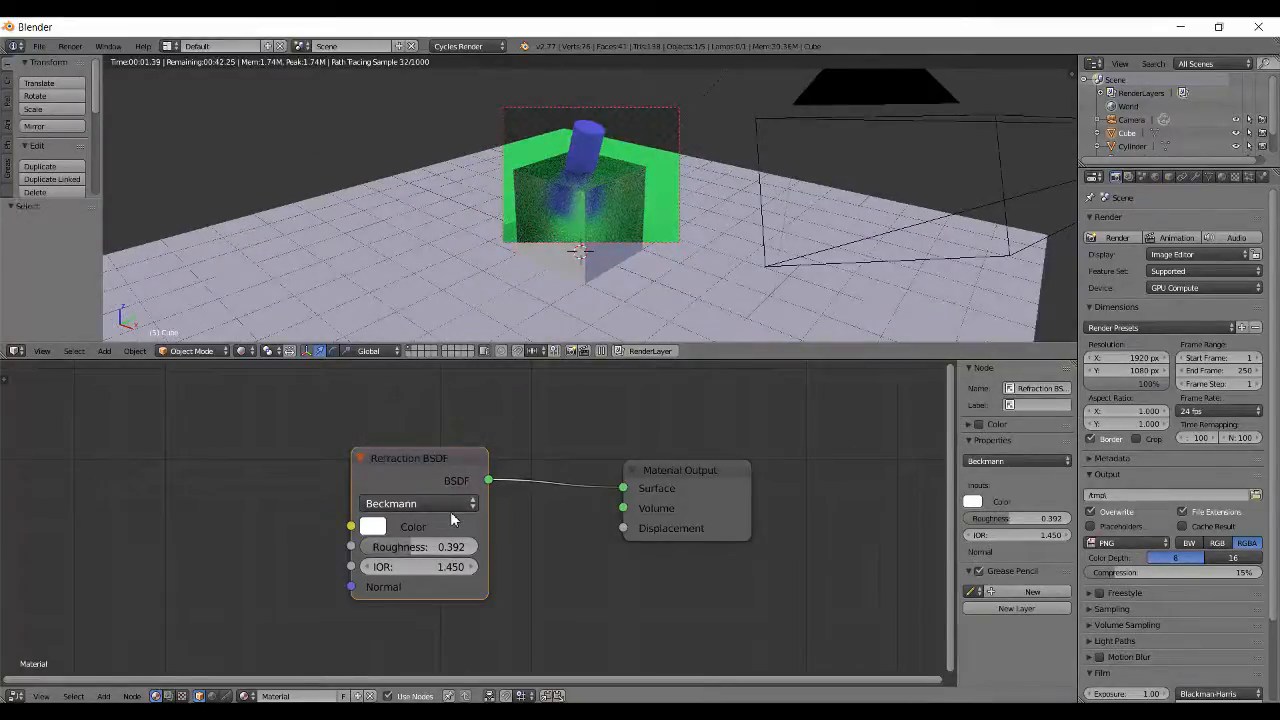
left_click(418, 504)
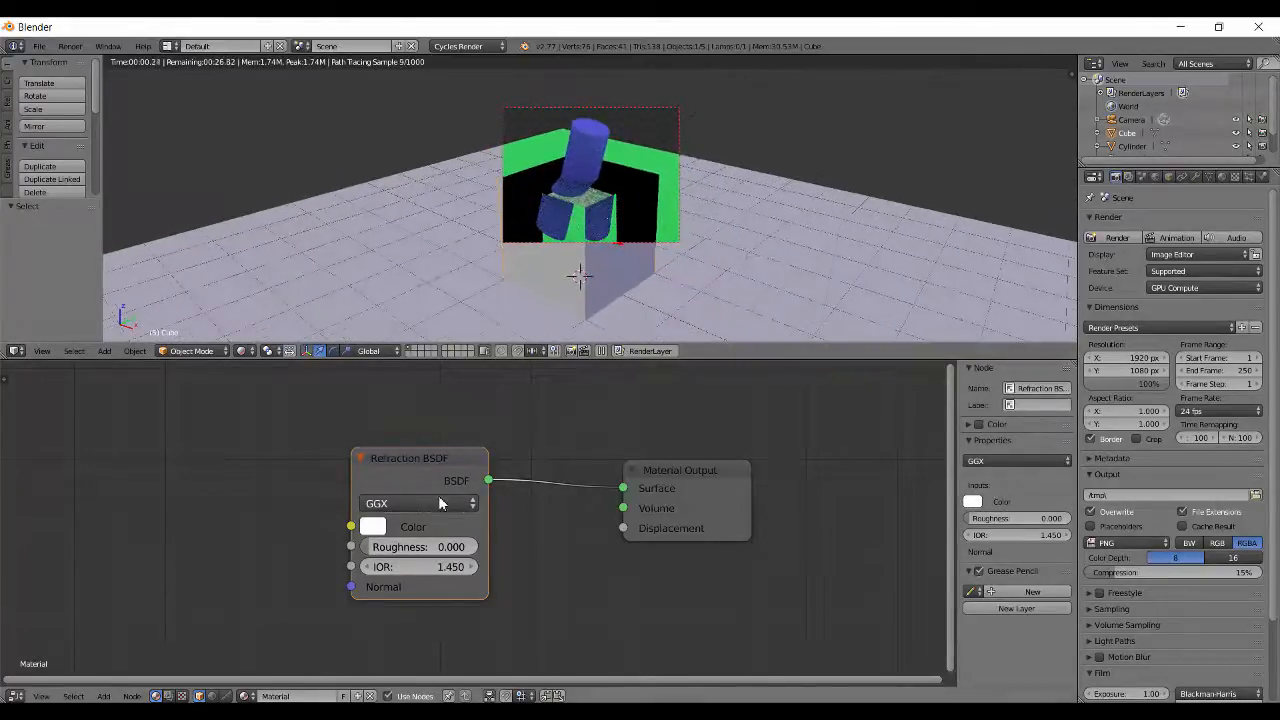
left_click(416, 504)
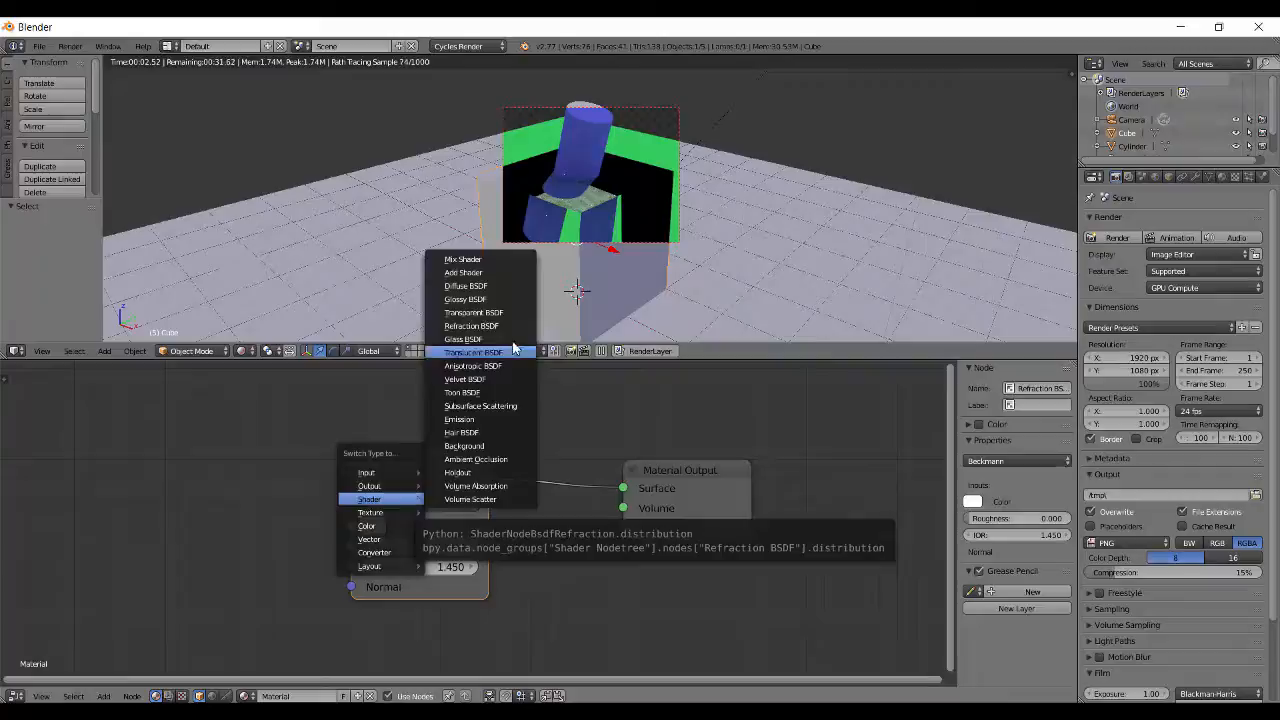
Clear the node's shader via the Switch Type menu, leaving the node area empty.
left_click(464, 340)
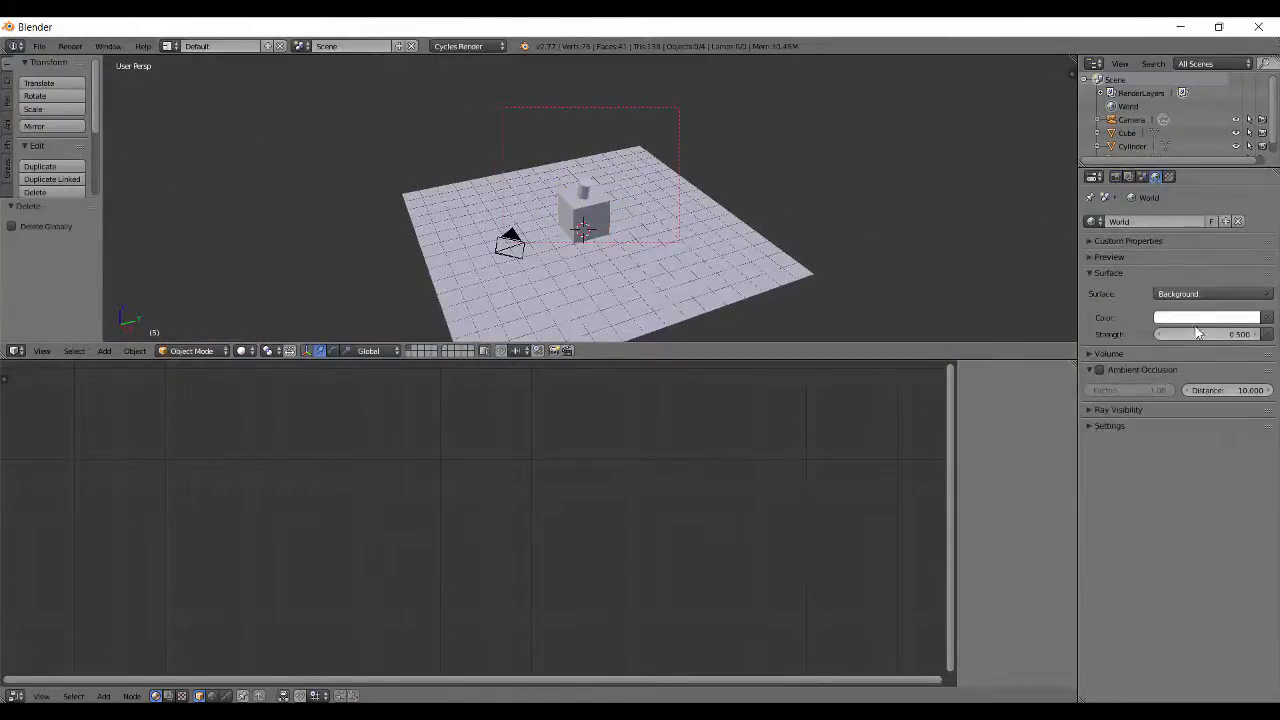
Add a new tilted plane beside the cube with its own material.
left_click(104, 352)
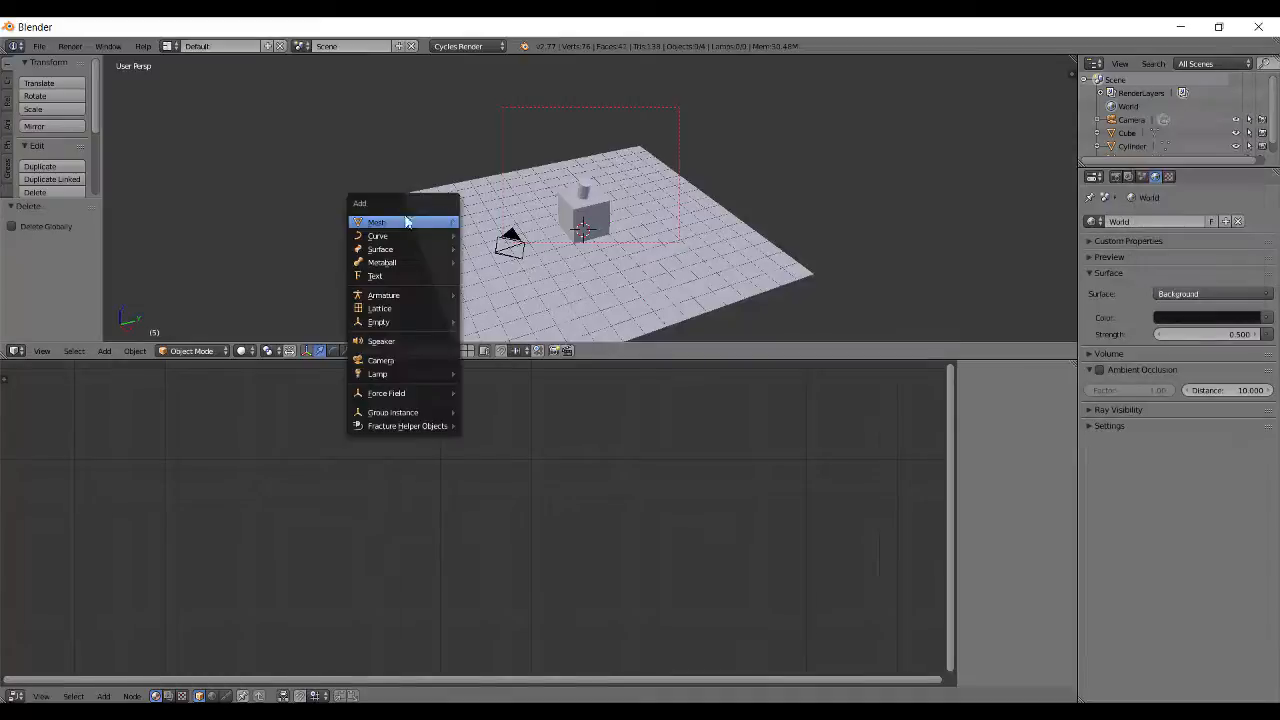
mouse_move(376, 222)
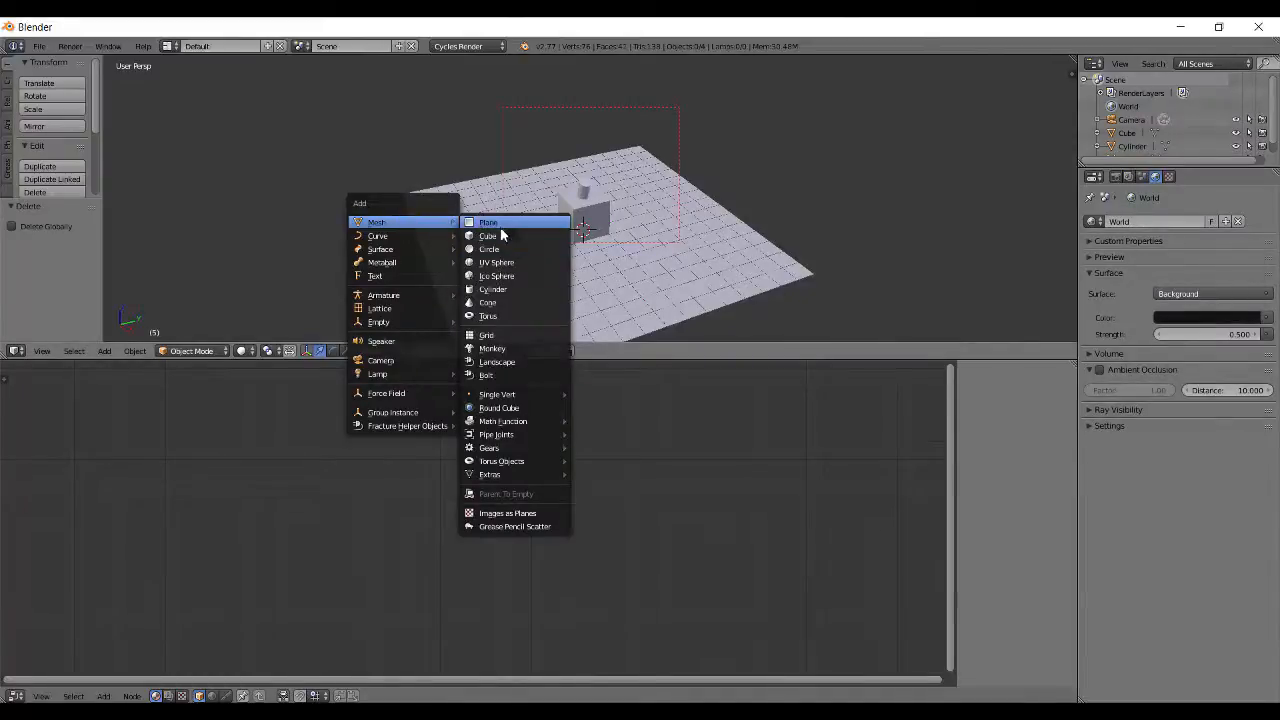
left_click(488, 222)
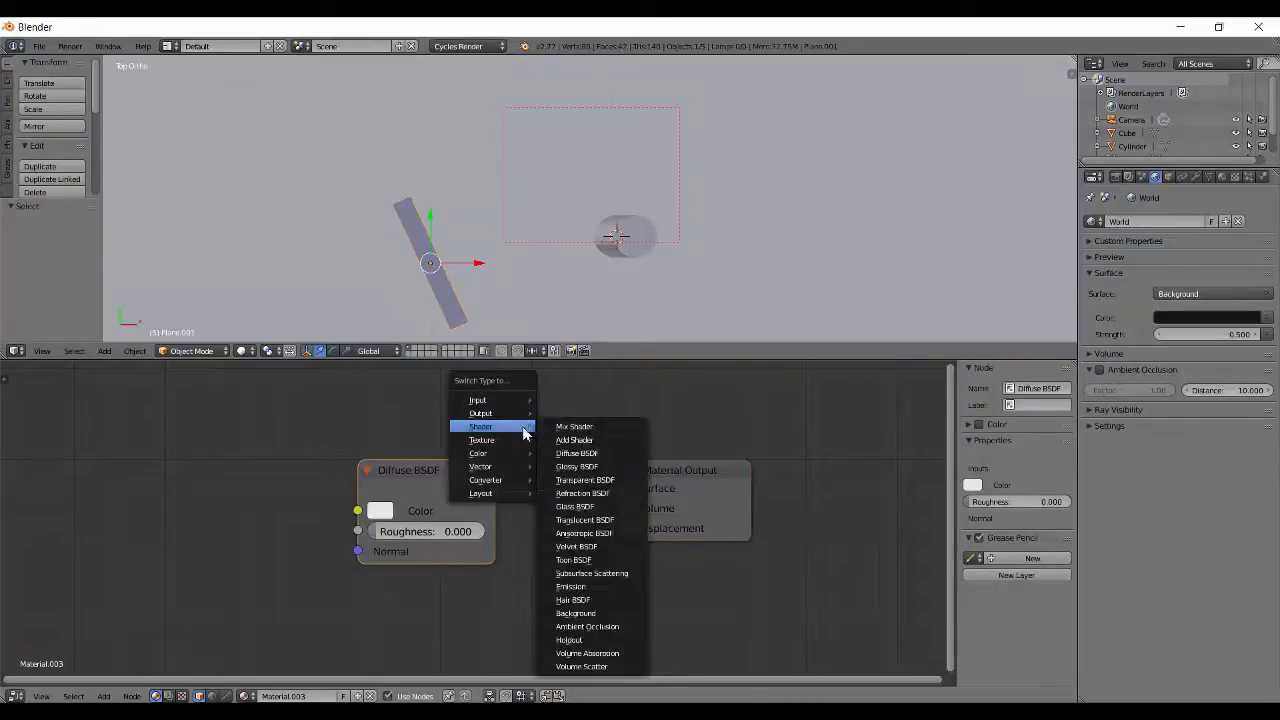
mouse_move(572, 600)
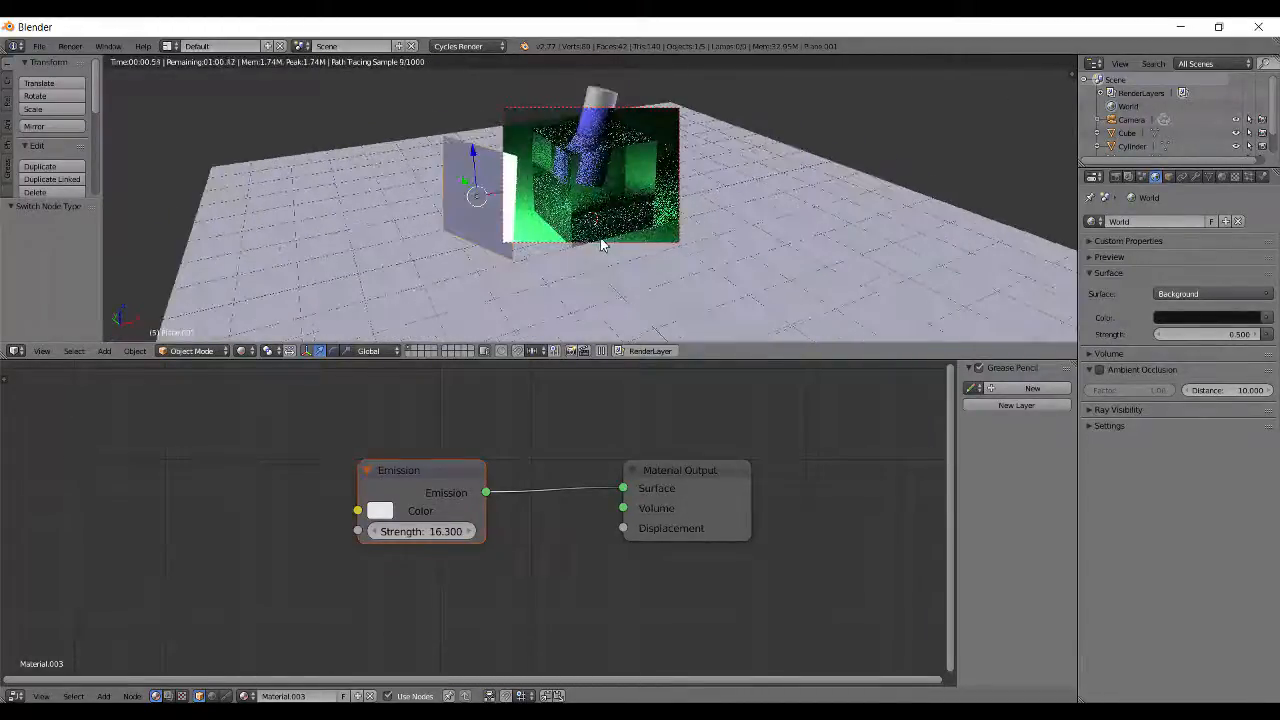
Make the plane an Emission light of strength 16.3 and give the cube a Glass BSDF.
left_click(420, 532)
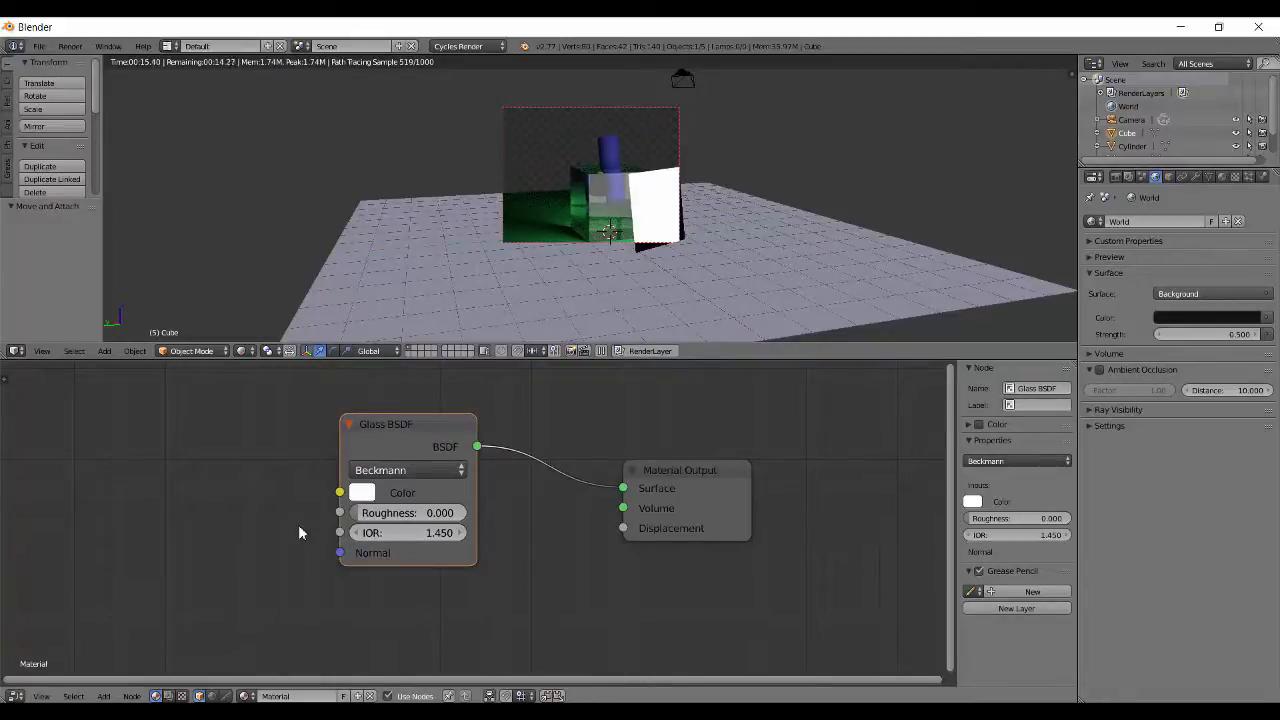
mouse_move(432, 440)
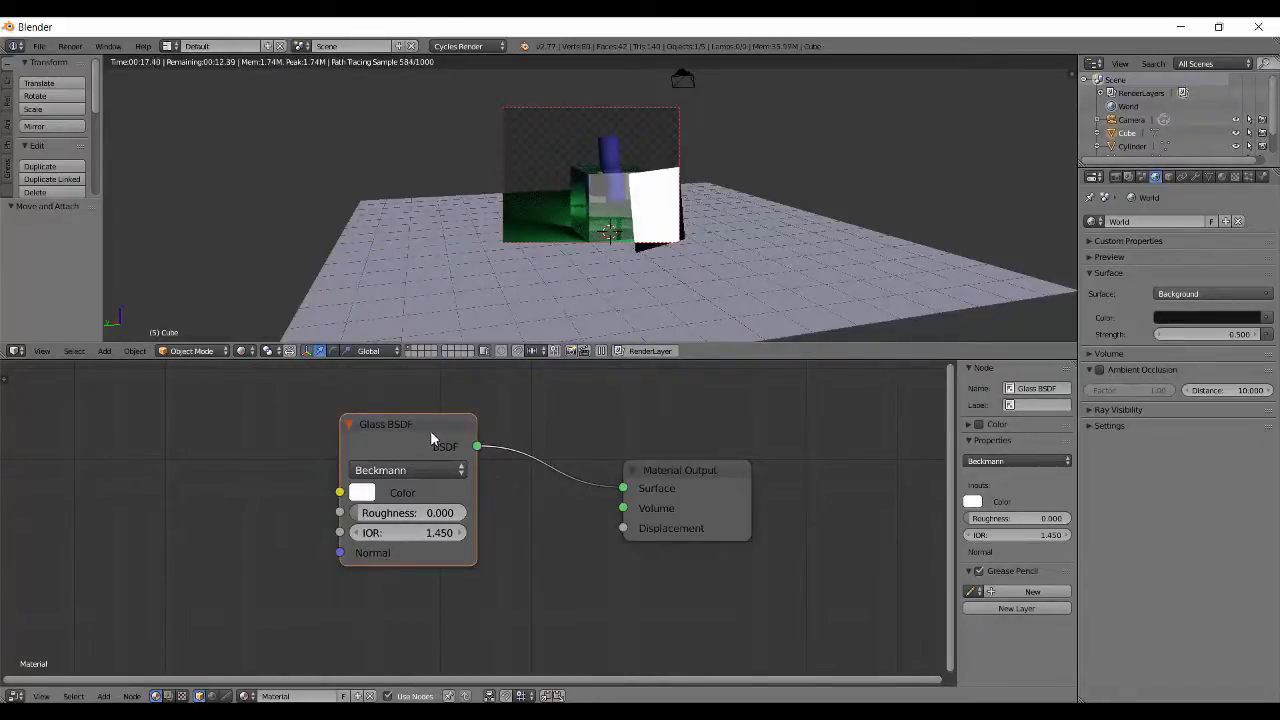
Nudge the node left, swap the cube's shader to Refraction BSDF, then back to Glass BSDF.
left_click_drag(384, 424, 368, 432)
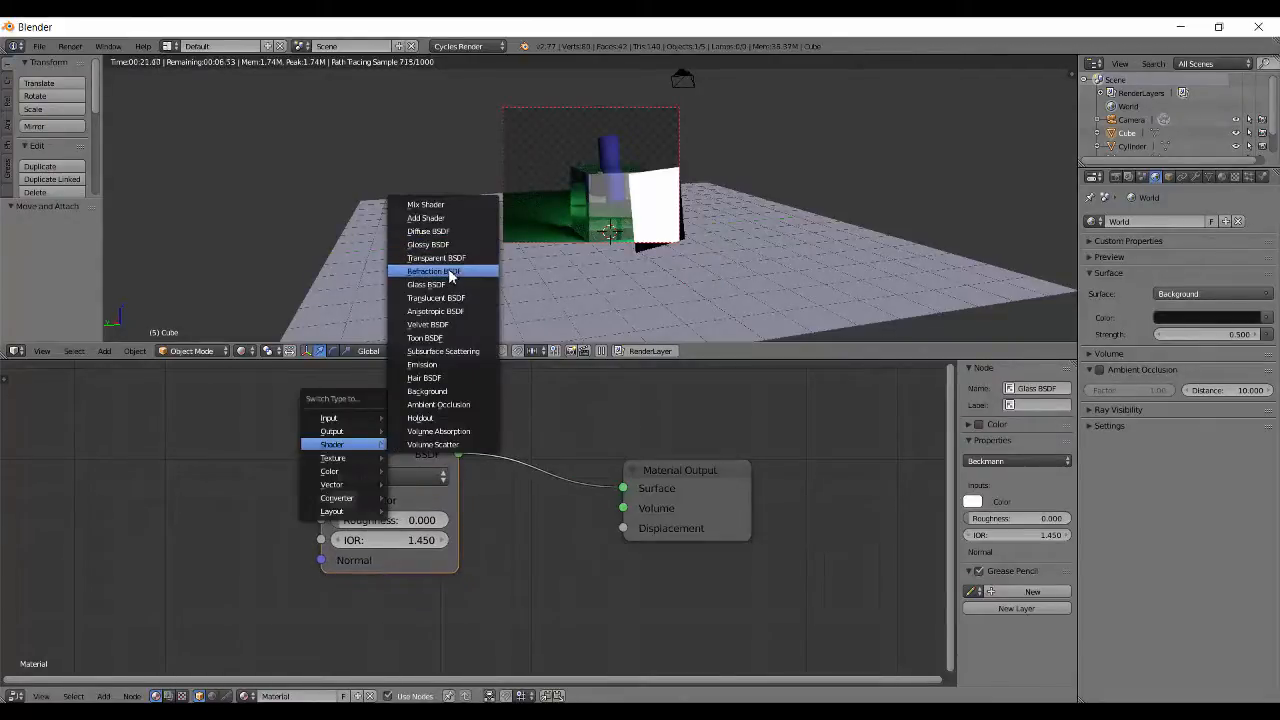
left_click(434, 272)
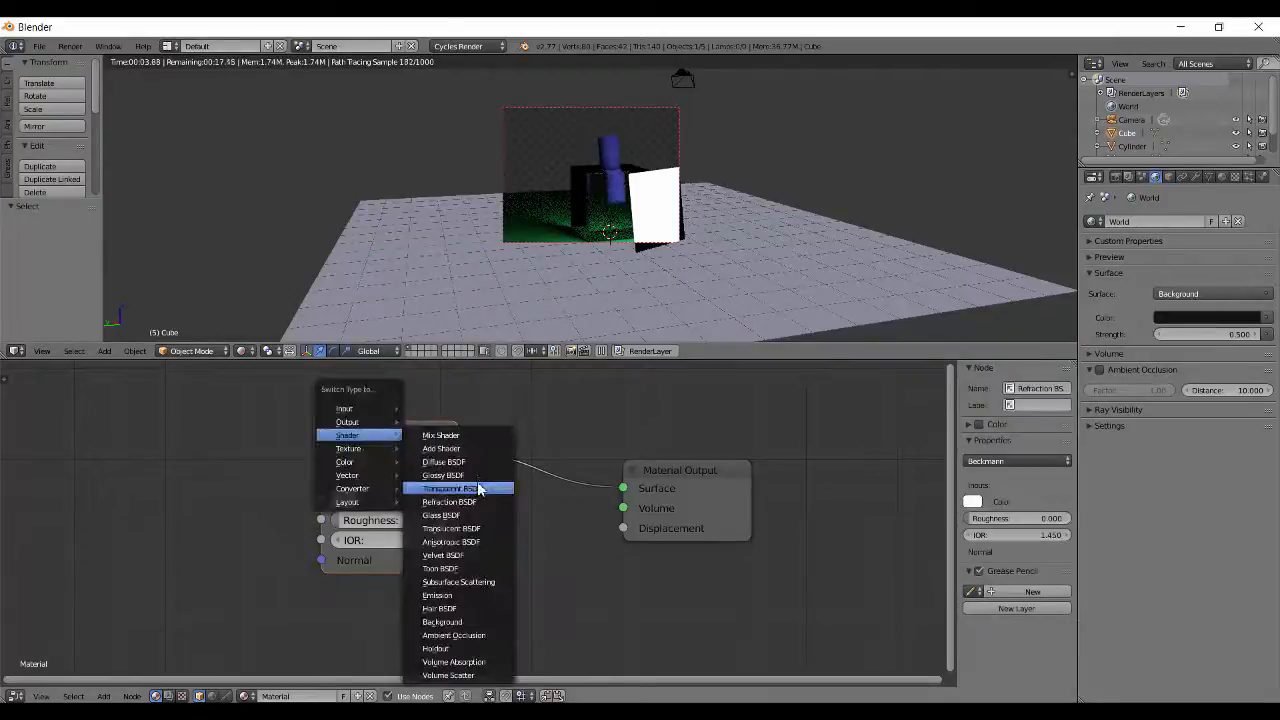
left_click(440, 516)
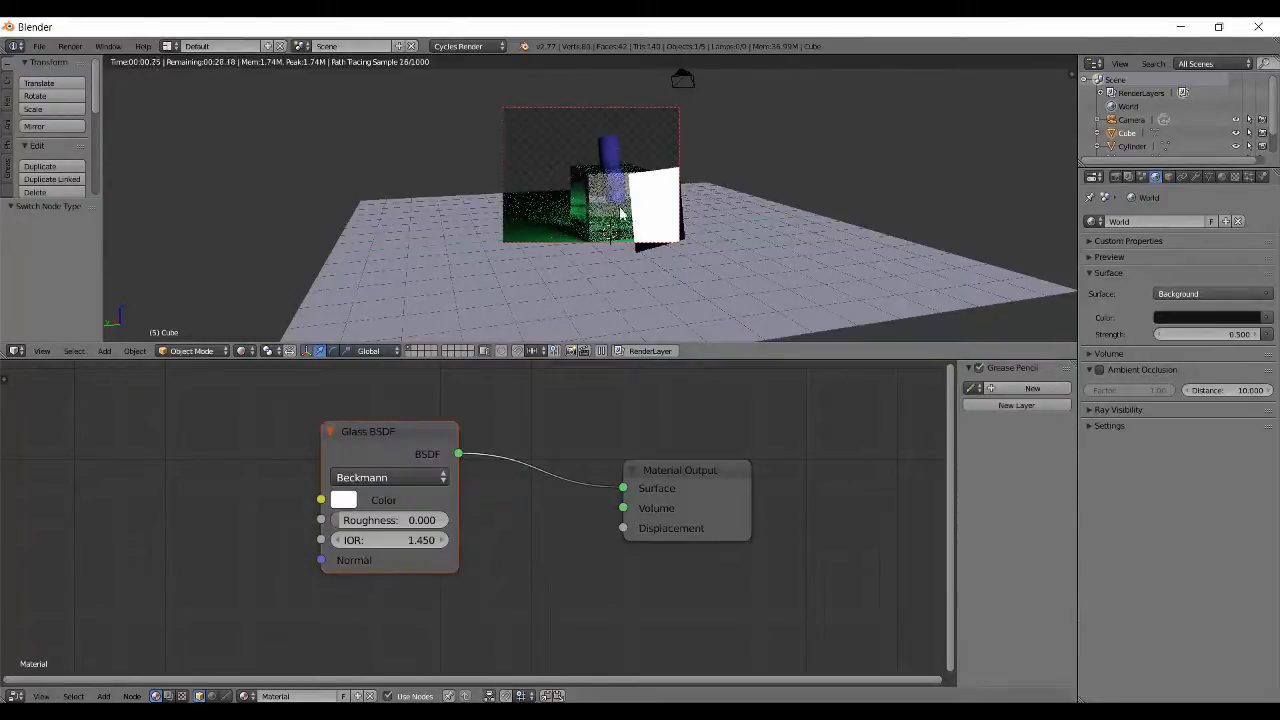